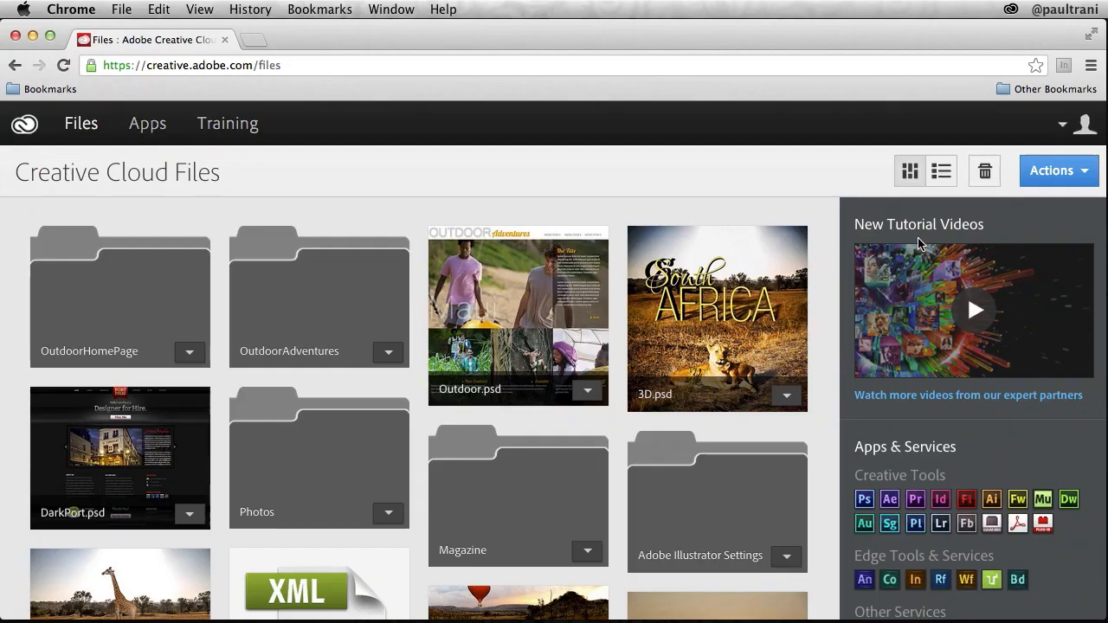
mouse_move(497, 199)
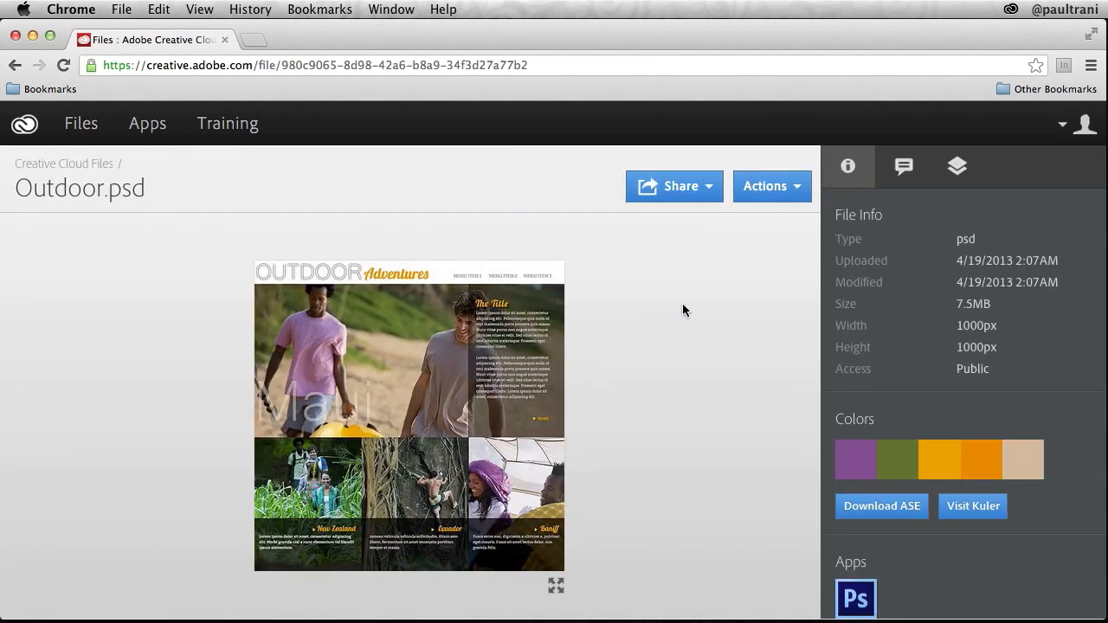
left_click(674, 186)
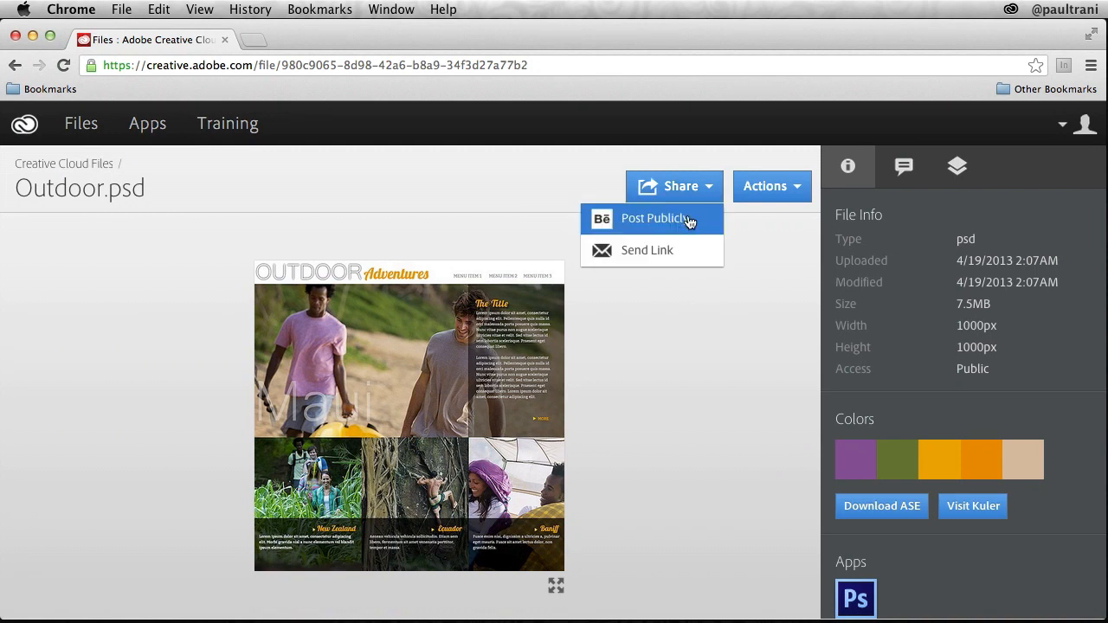
left_click(647, 250)
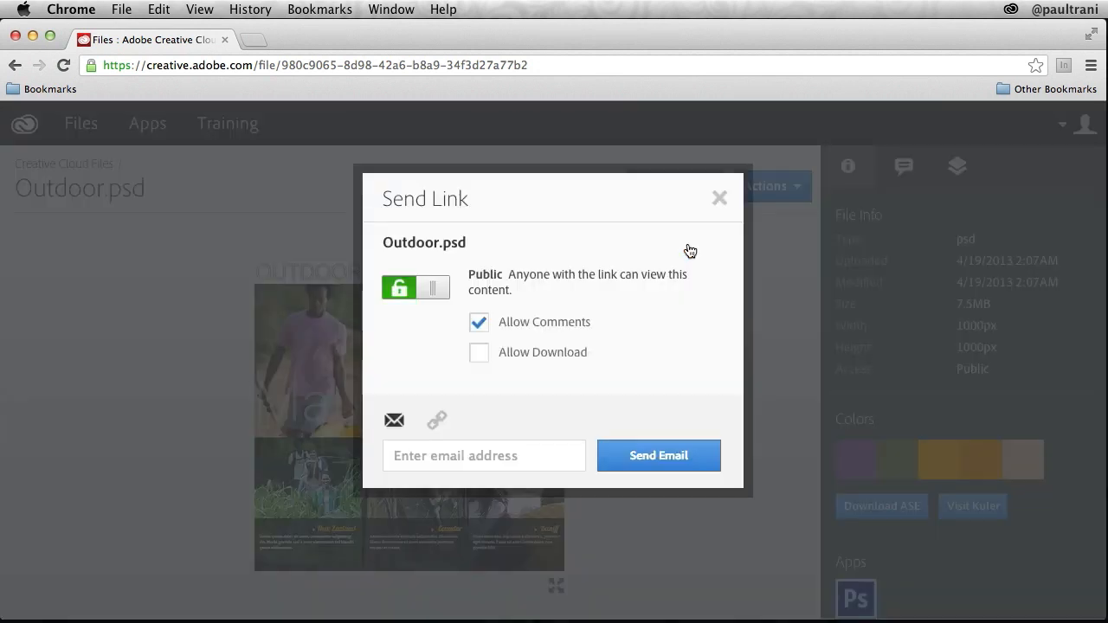
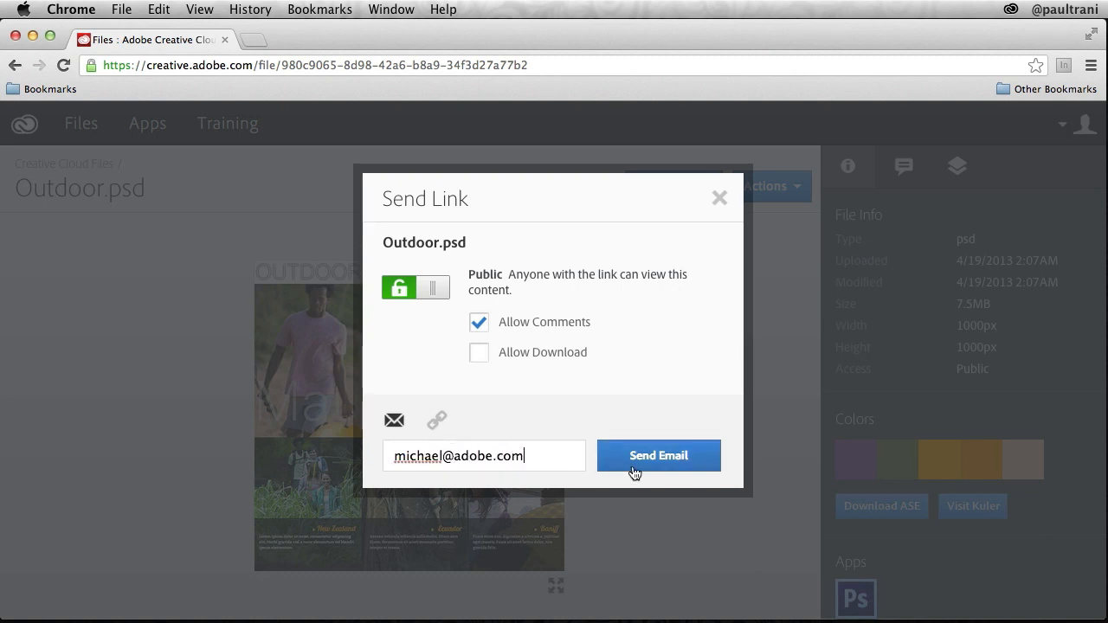
left_click(658, 455)
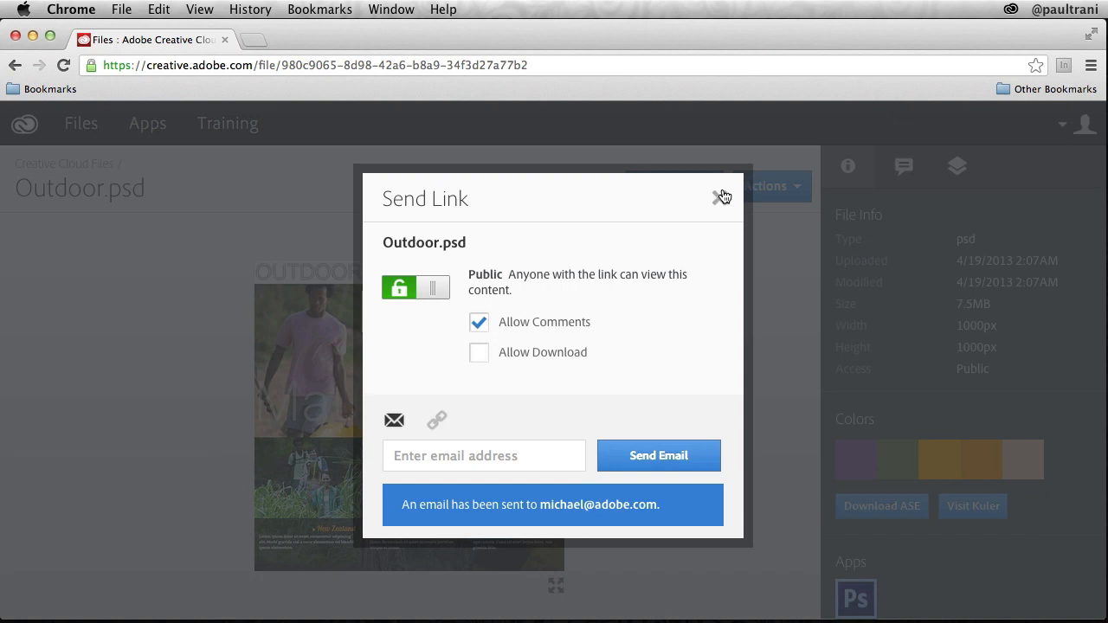
left_click(721, 196)
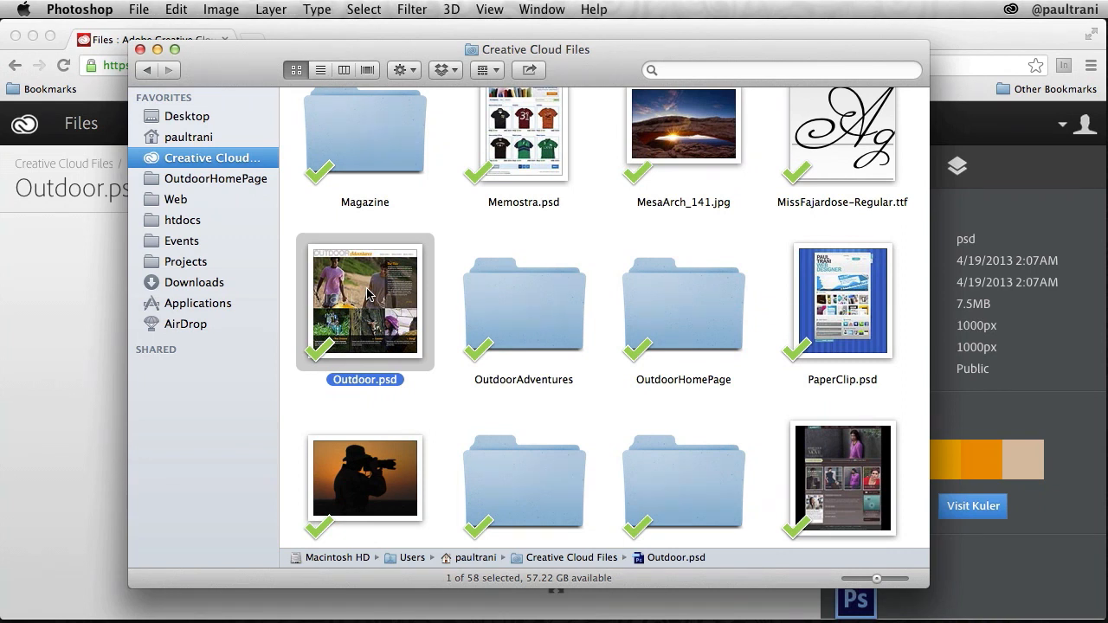
Open Outdoor.psd in Photoshop and bring up Copy CSS for its layer group.
double_click(364, 300)
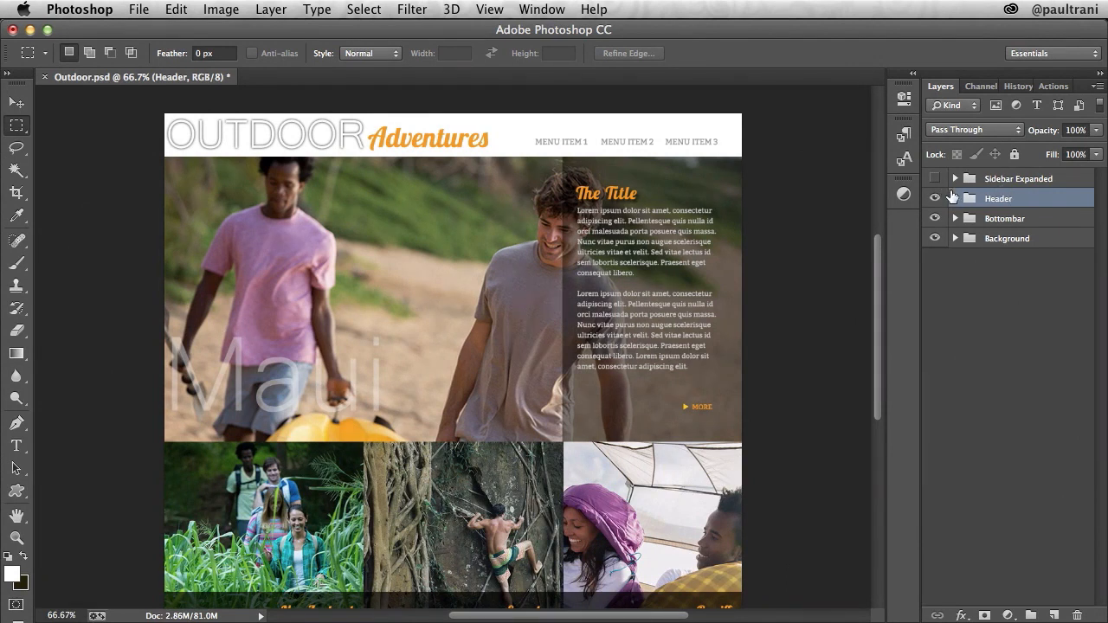
right_click(998, 198)
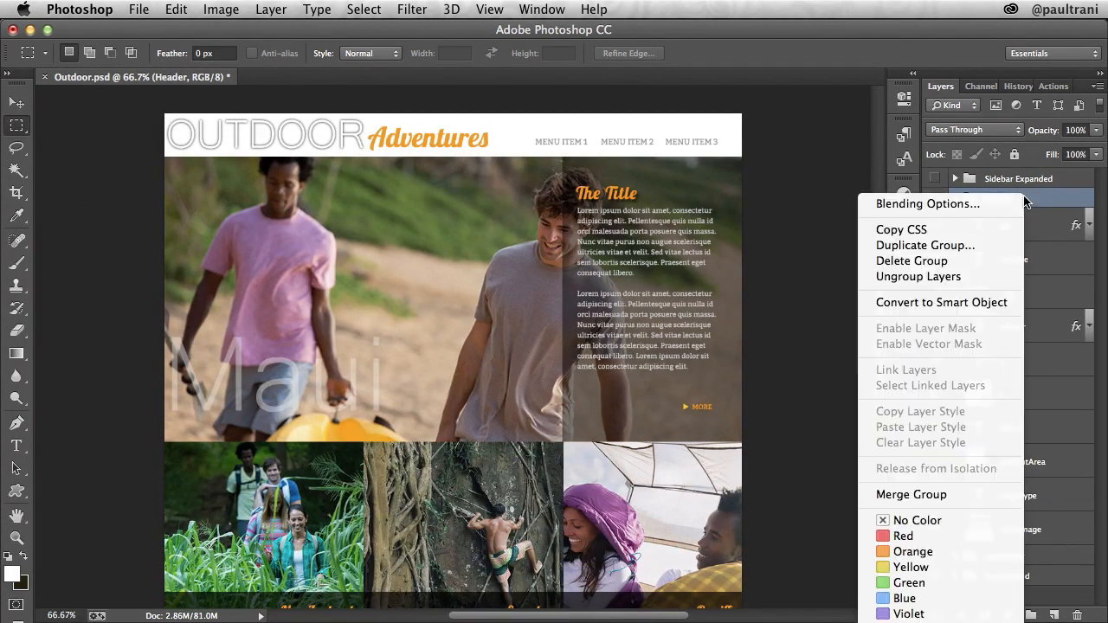
mouse_move(901, 229)
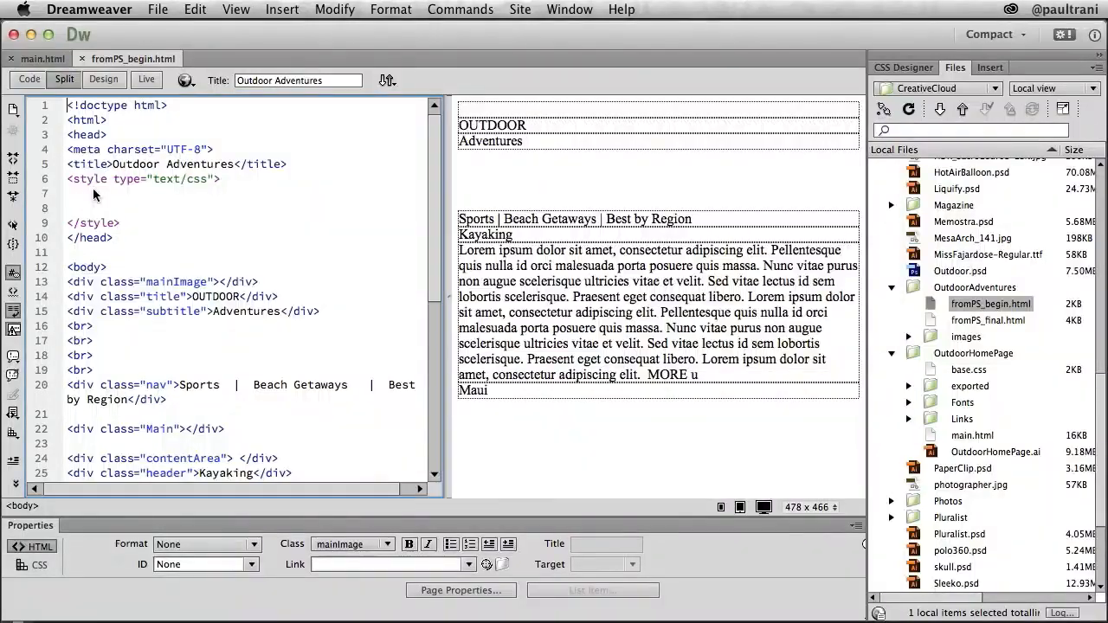
Paste Photoshop's CSS into fromPS_begin.html's style block and preview it in Live view.
right_click(95, 199)
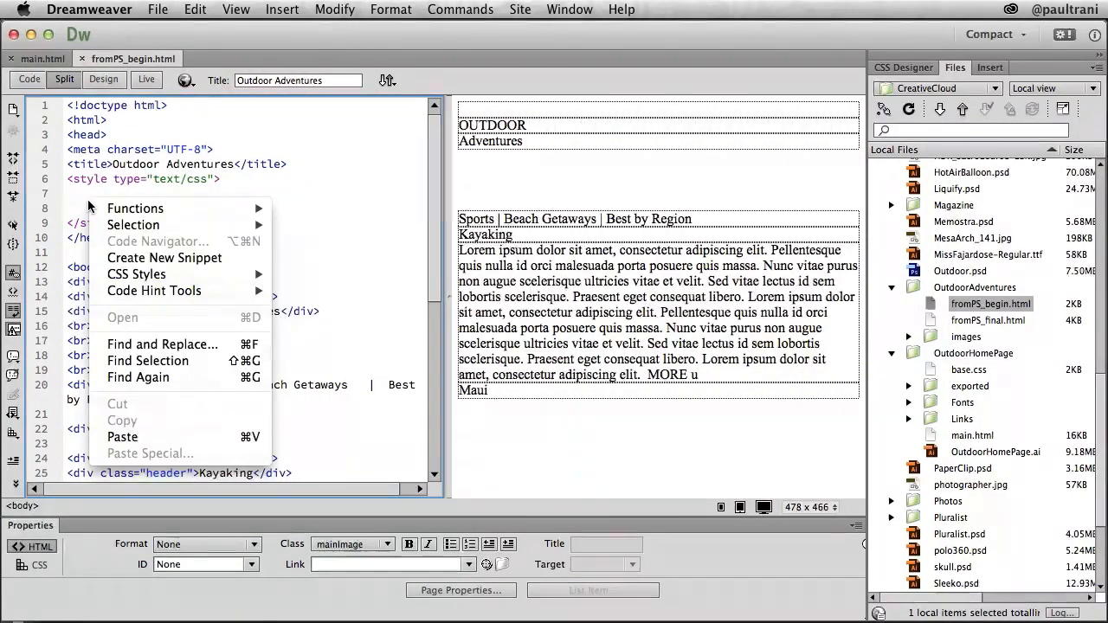
mouse_move(131, 441)
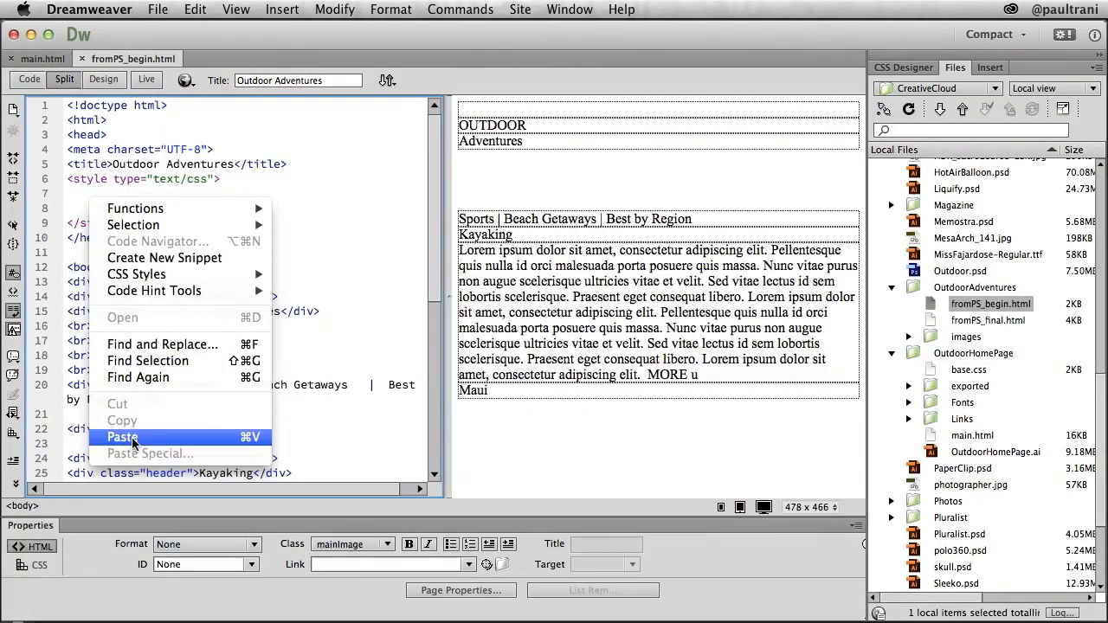
left_click(122, 437)
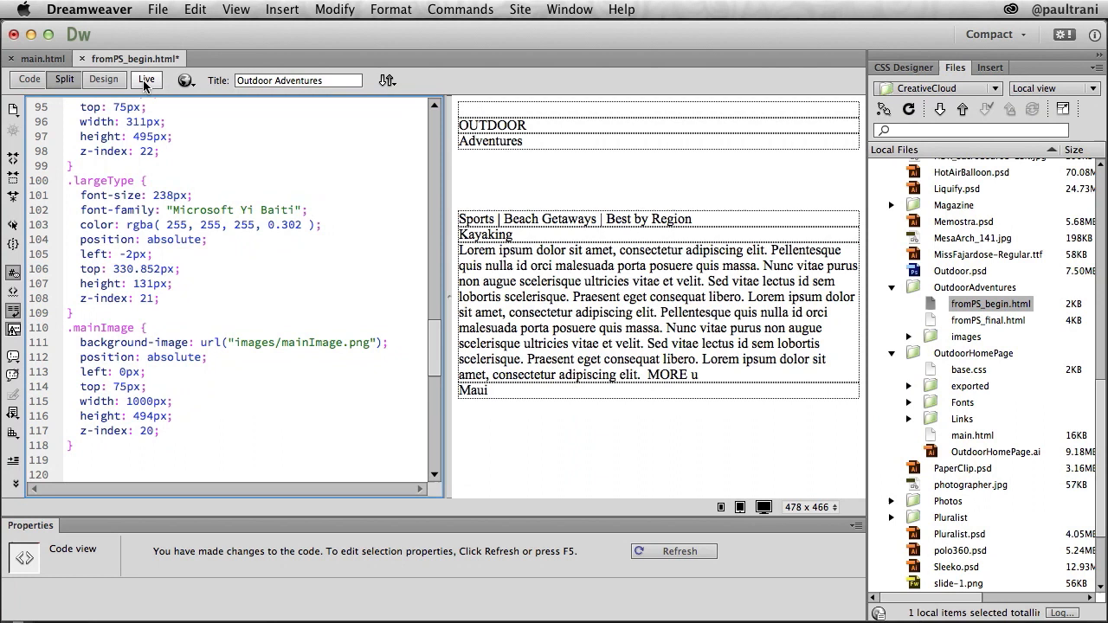
left_click(104, 79)
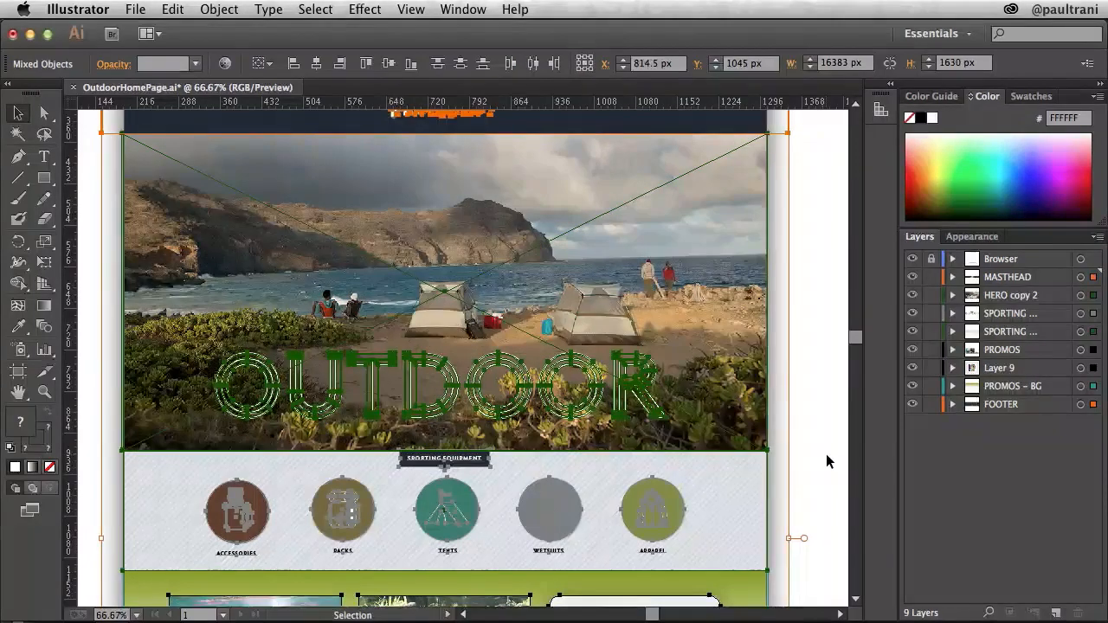
Generate the artwork's CSS in CSS Properties and save OutdoorHomePage.css into the exported folder.
left_click(463, 9)
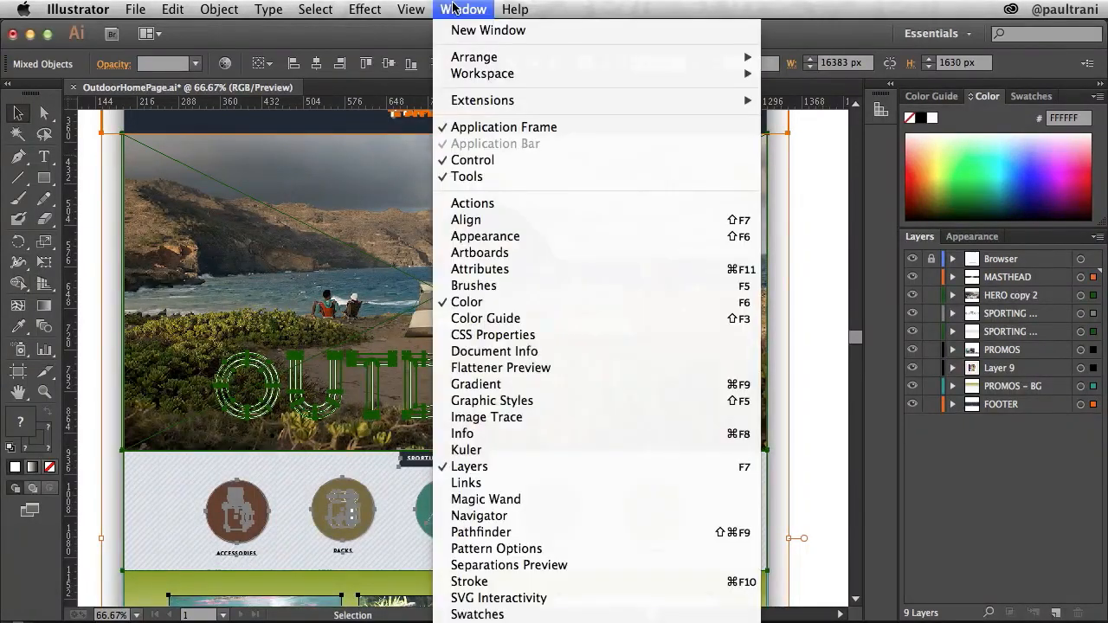
left_click(493, 335)
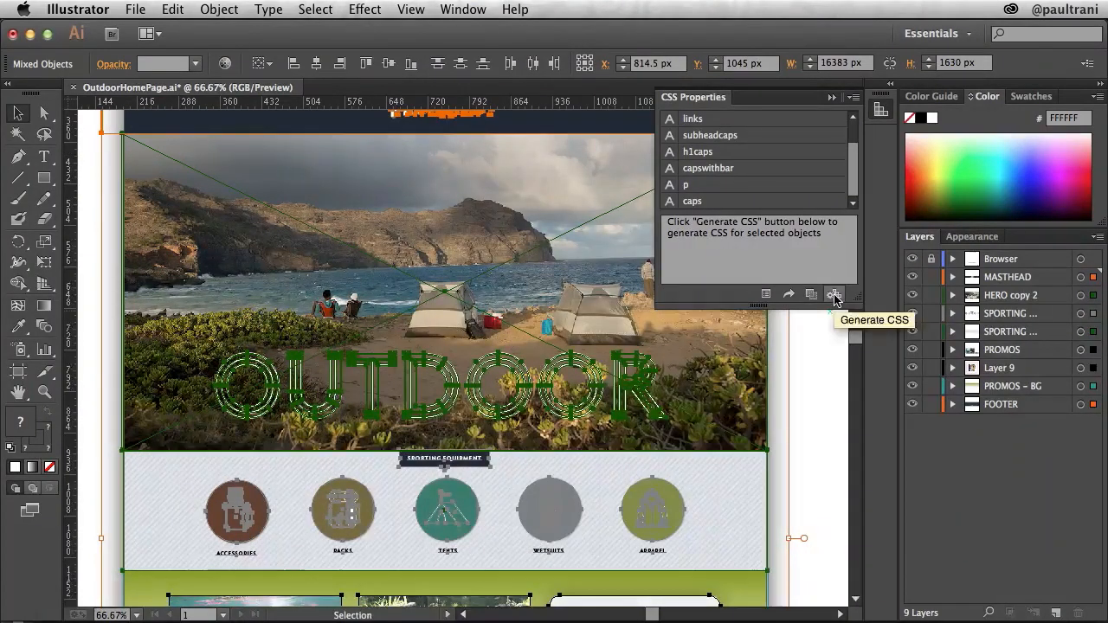
left_click(834, 294)
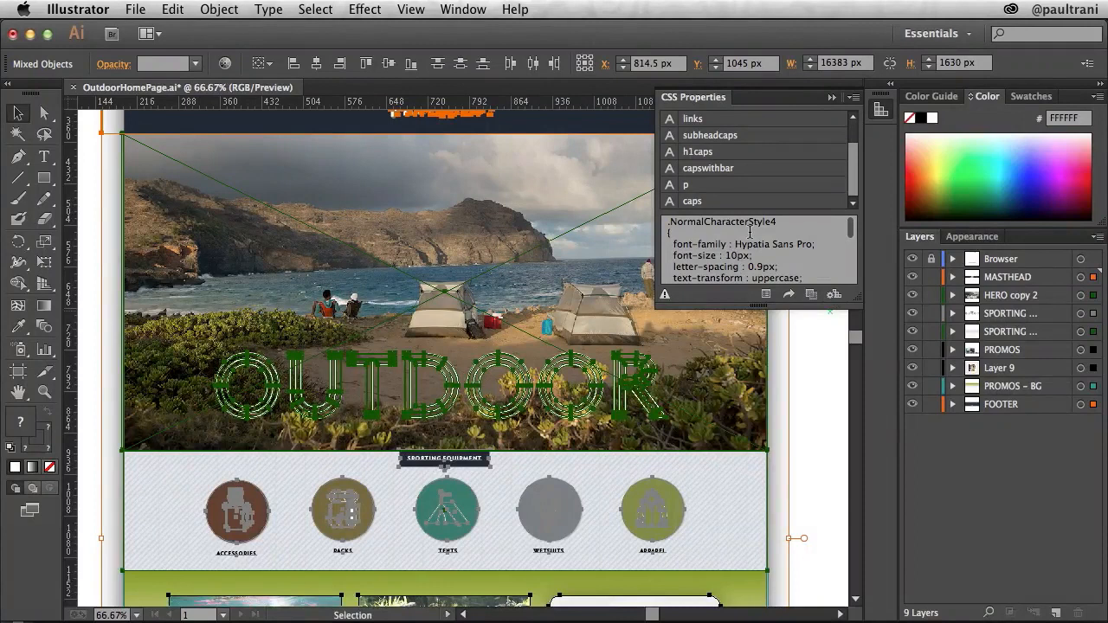
scroll("down", 3)
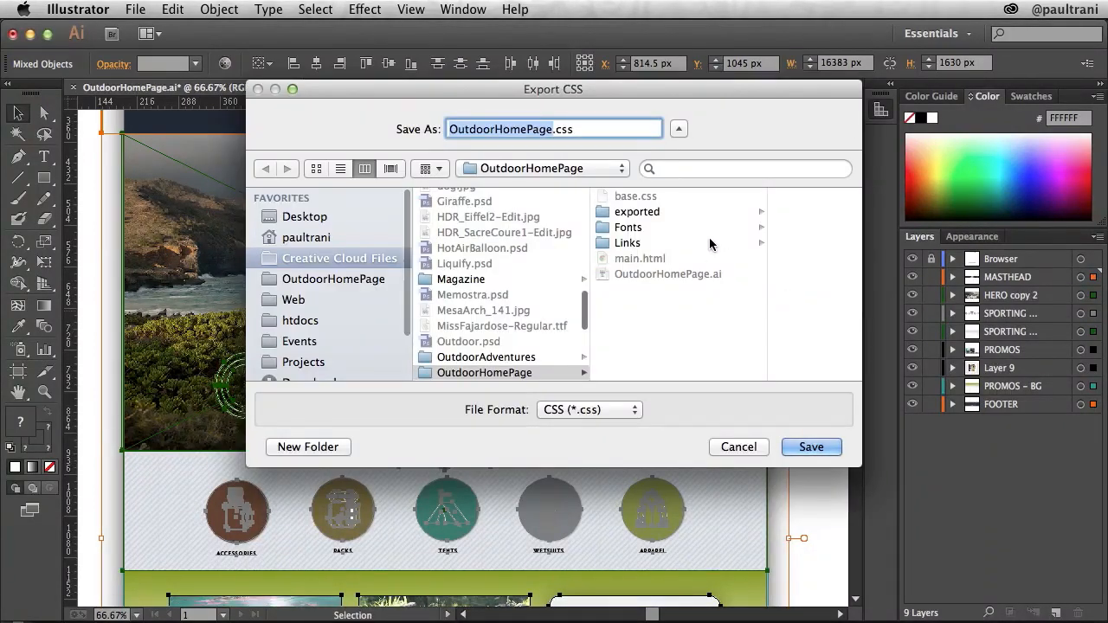
double_click(637, 211)
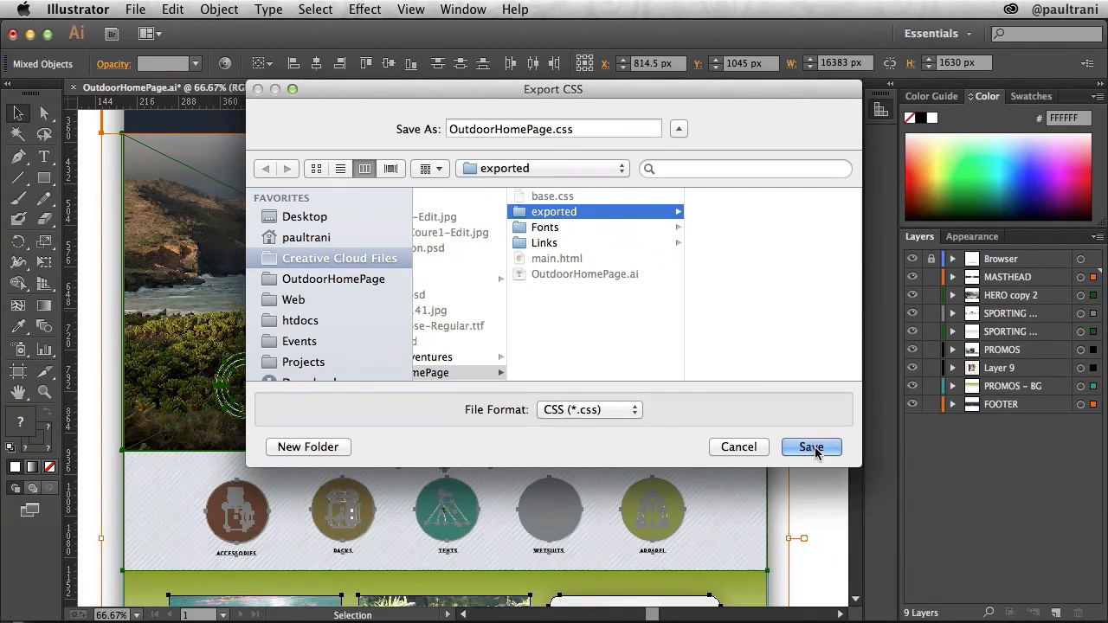
left_click(810, 446)
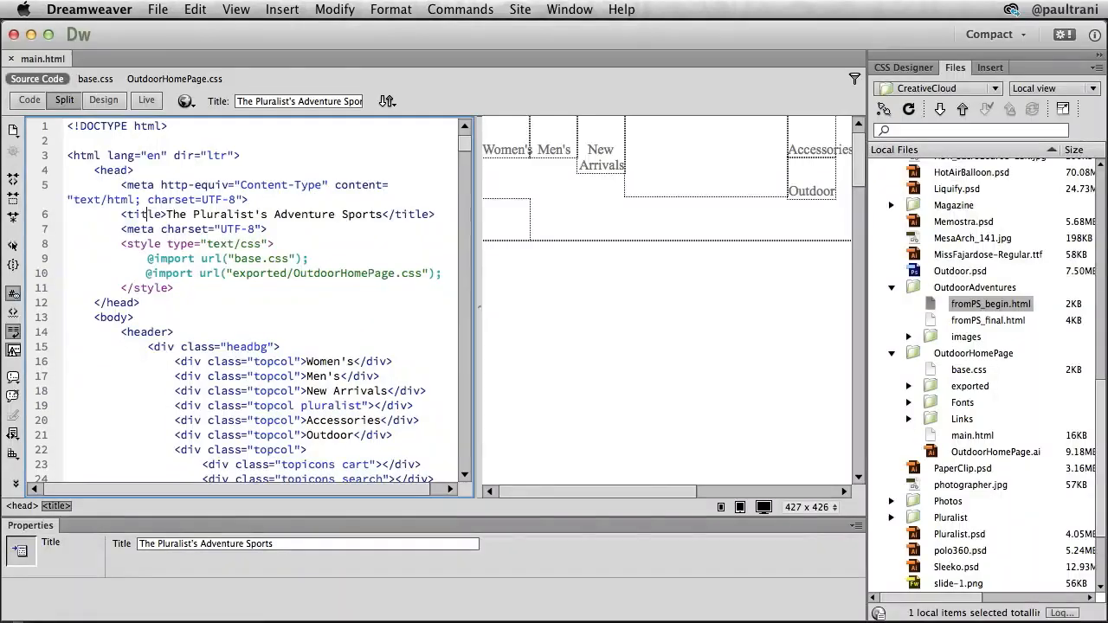
Open main.html in Dreamweaver.
double_click(344, 272)
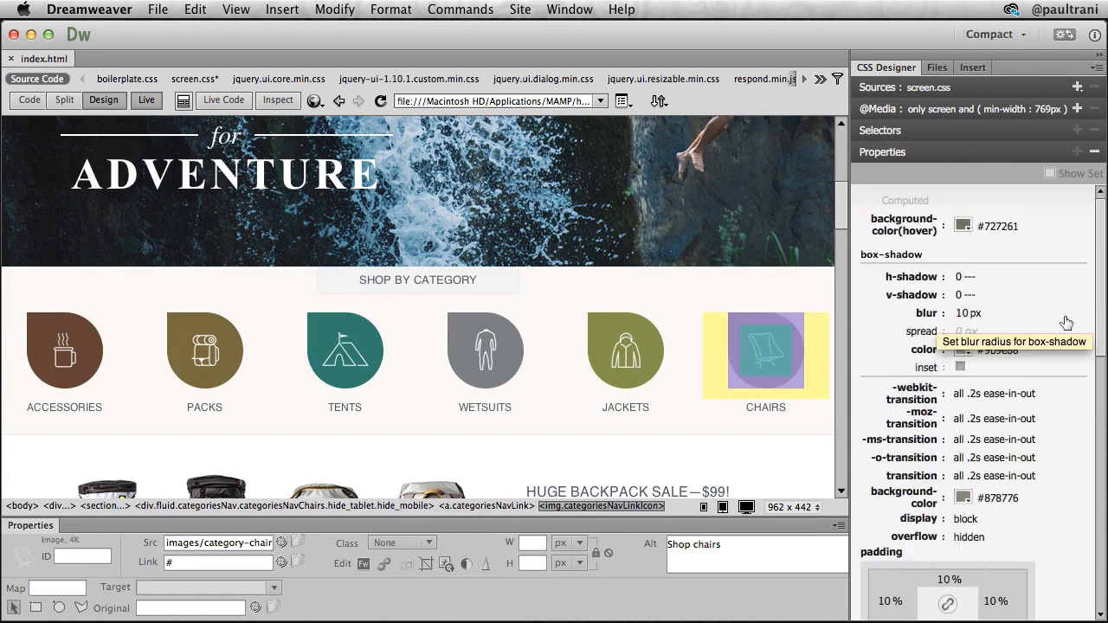
Give the chairs icon a box-shadow with 40px horizontal and 21px vertical offsets.
left_click(968, 276)
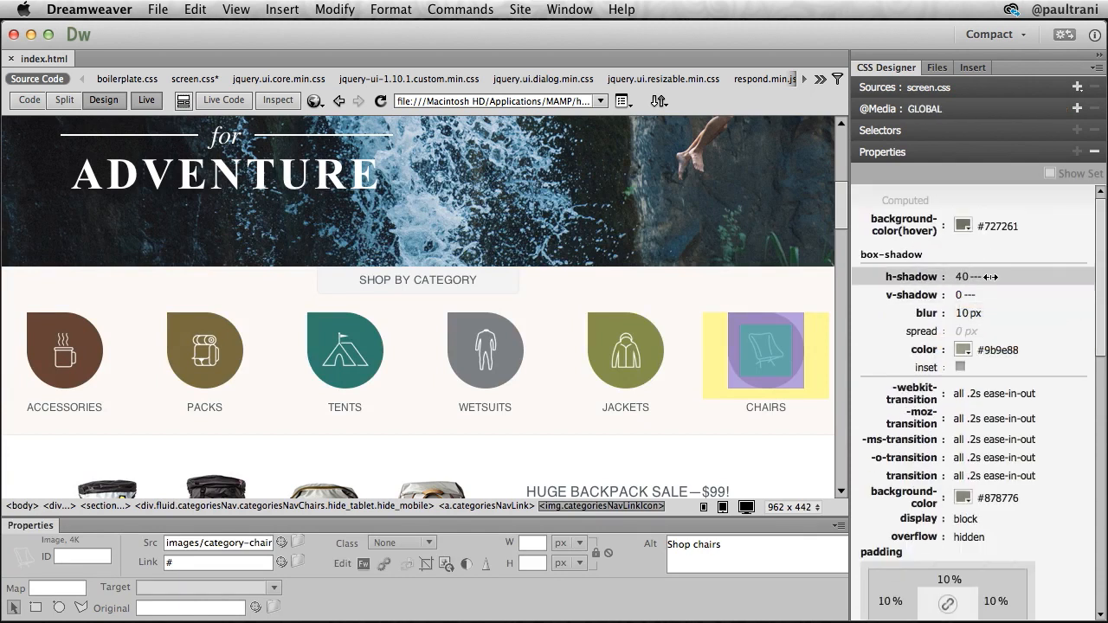
left_click(969, 294)
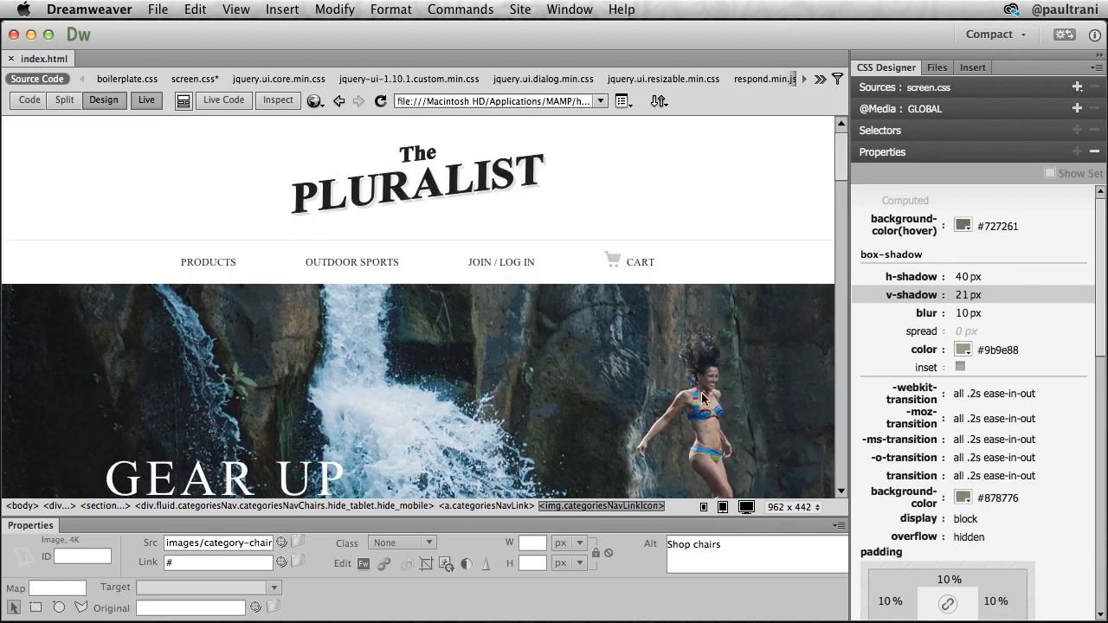
scroll("down", 3)
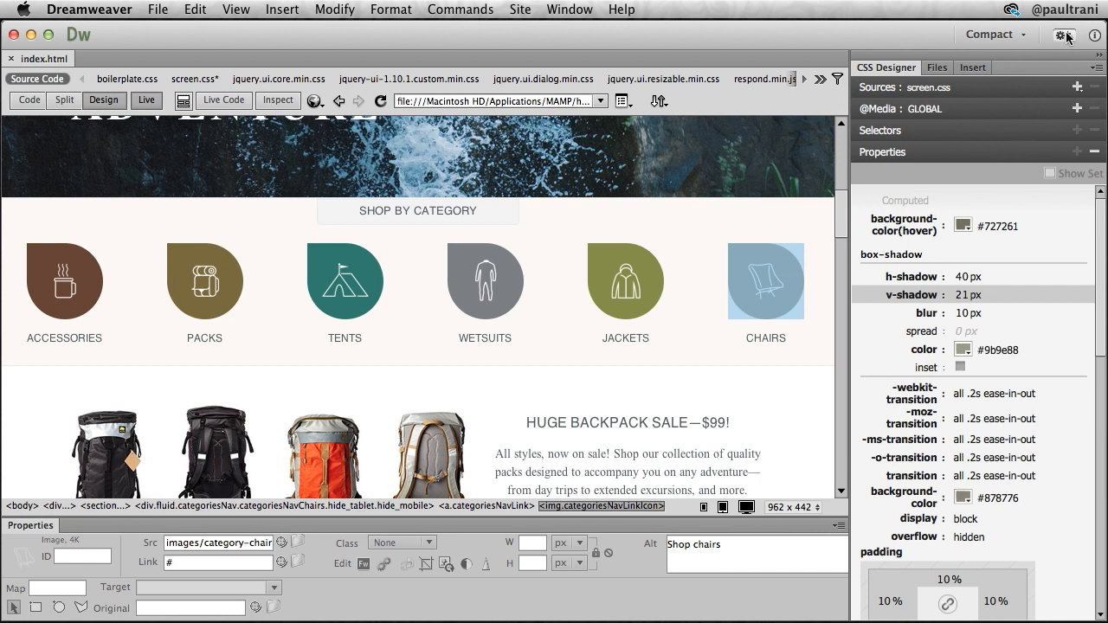
Show the site files, then start a new document using the Fluid Grid Layout presets.
left_click(1066, 35)
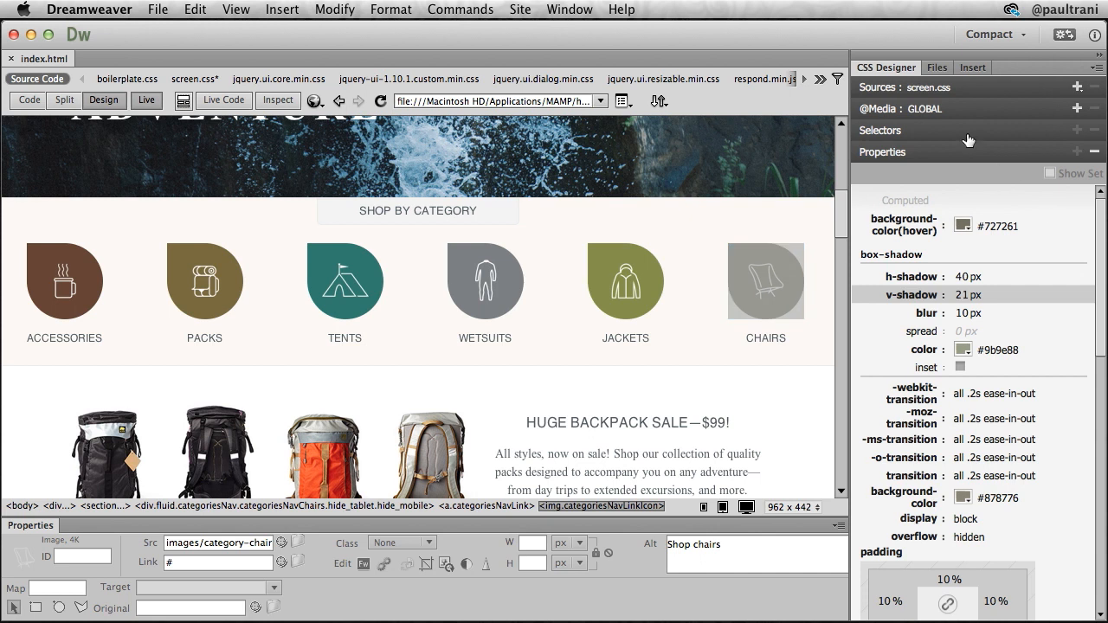
left_click(936, 67)
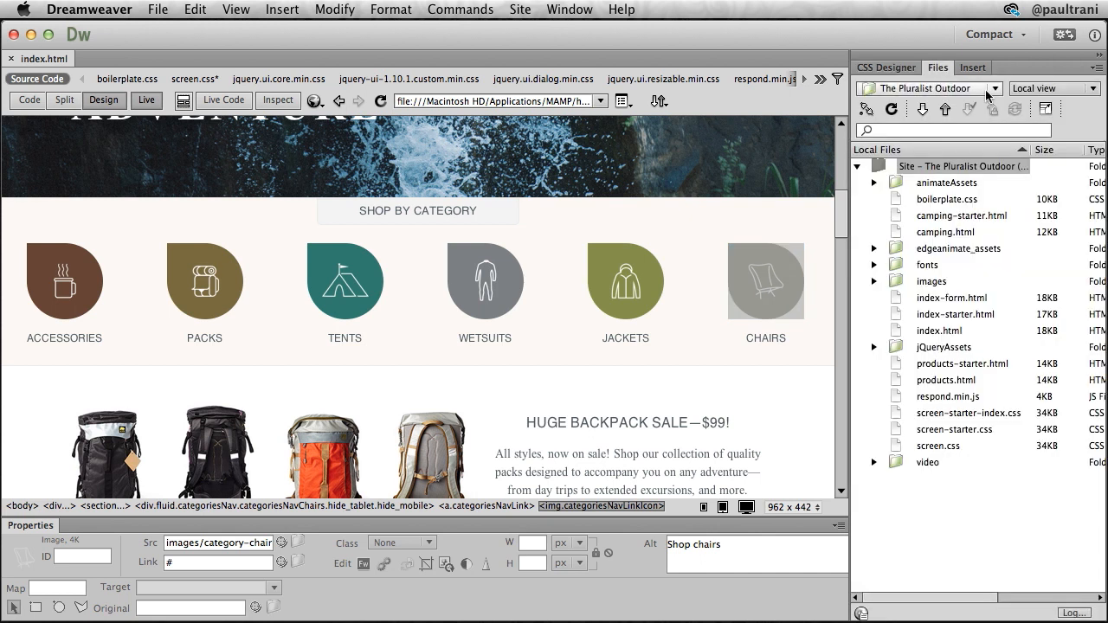
left_click(1064, 34)
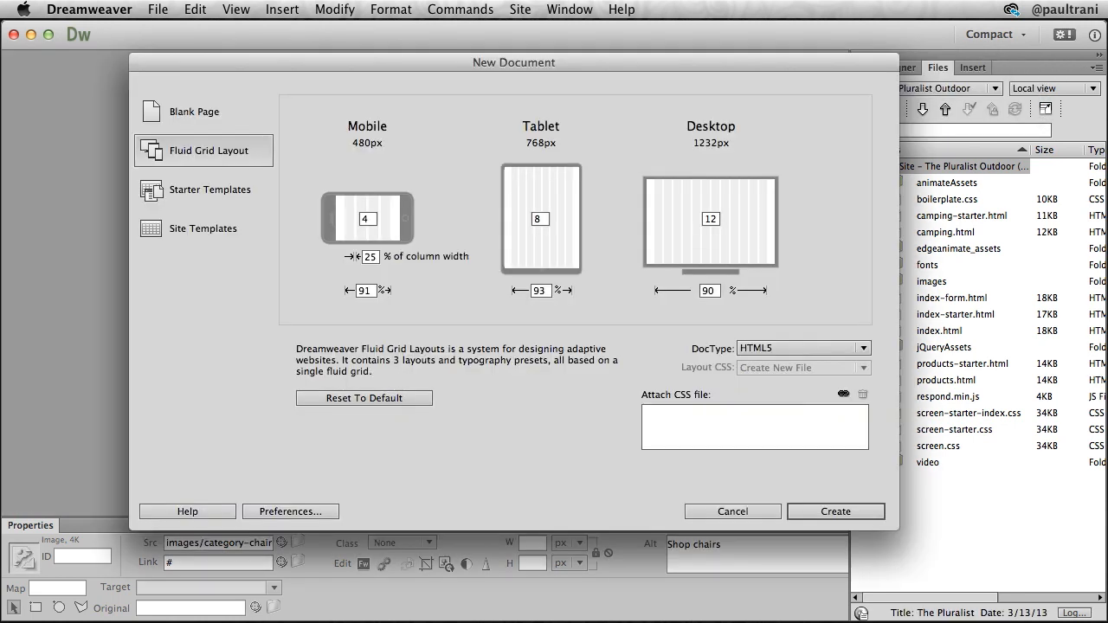
mouse_move(772, 574)
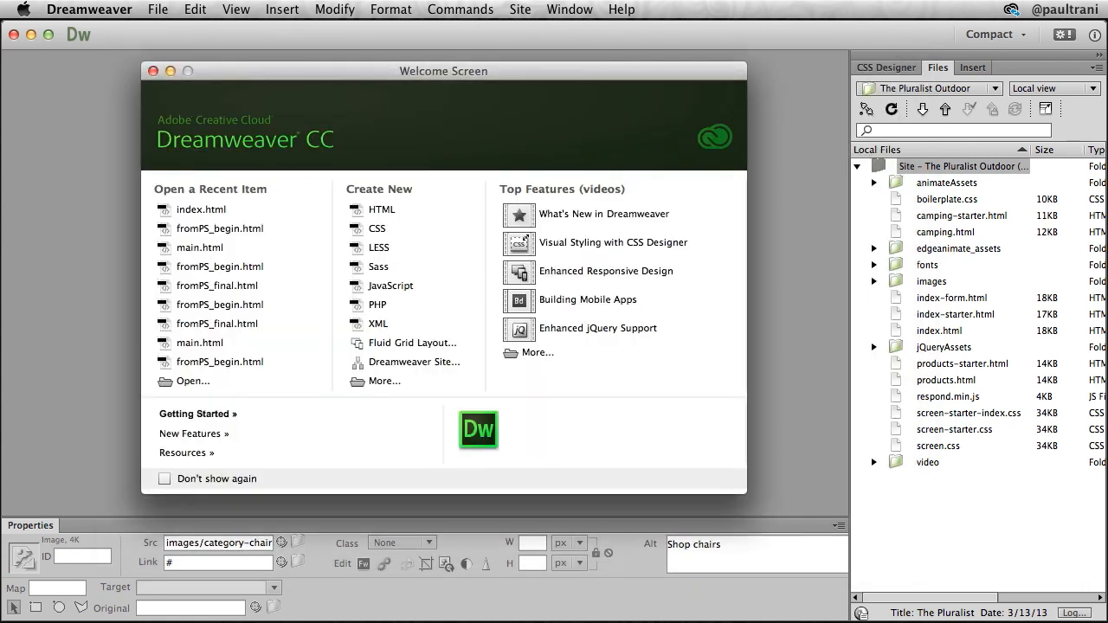
left_click(381, 209)
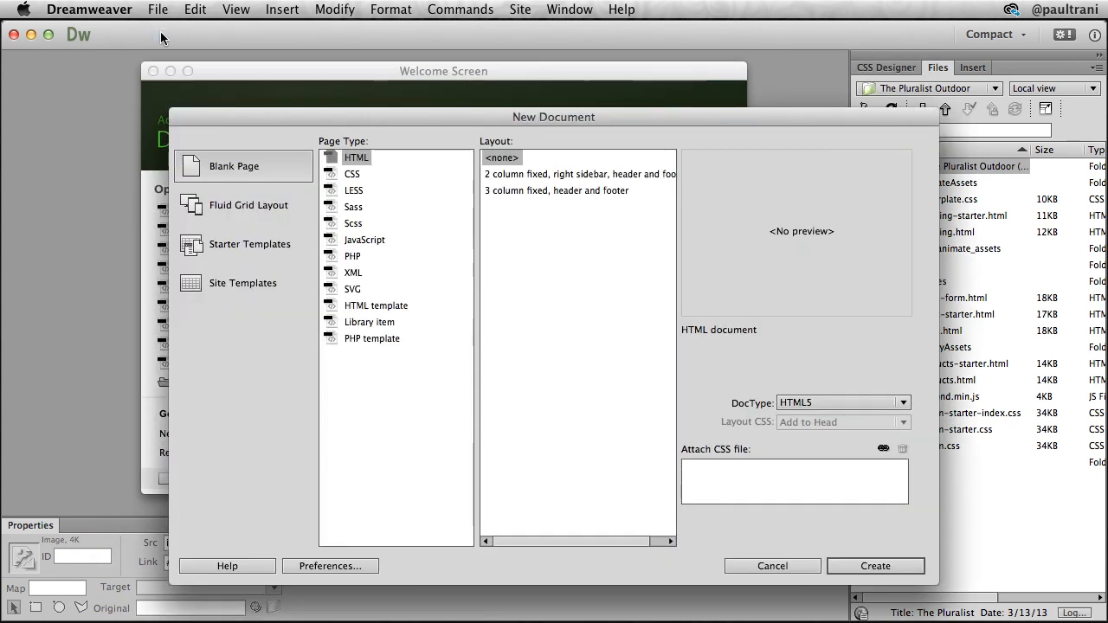
left_click(248, 205)
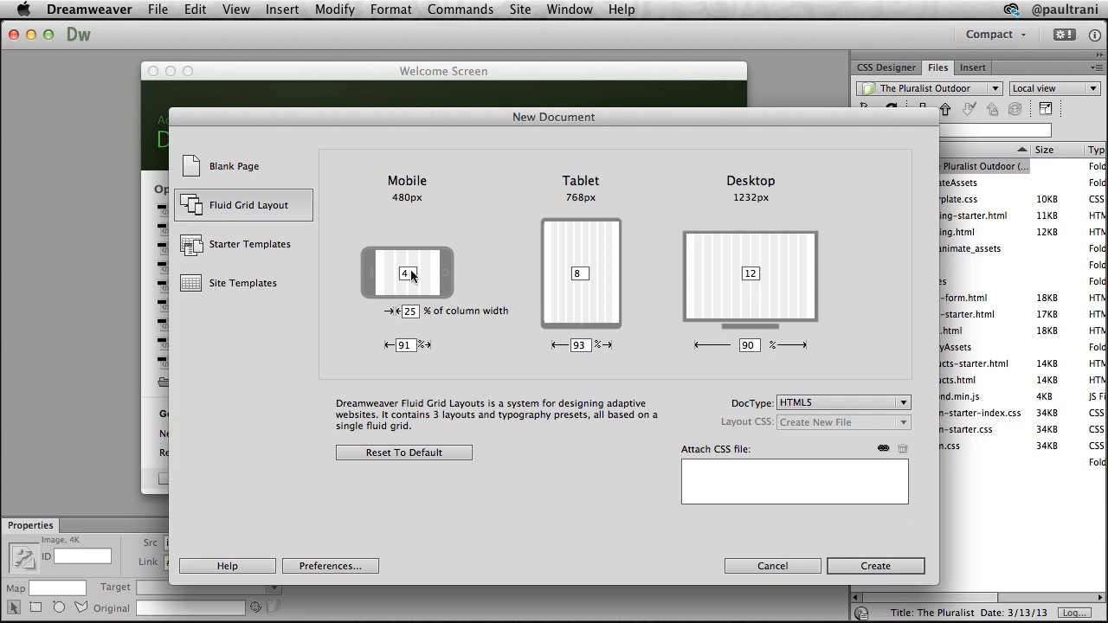
mouse_move(629, 206)
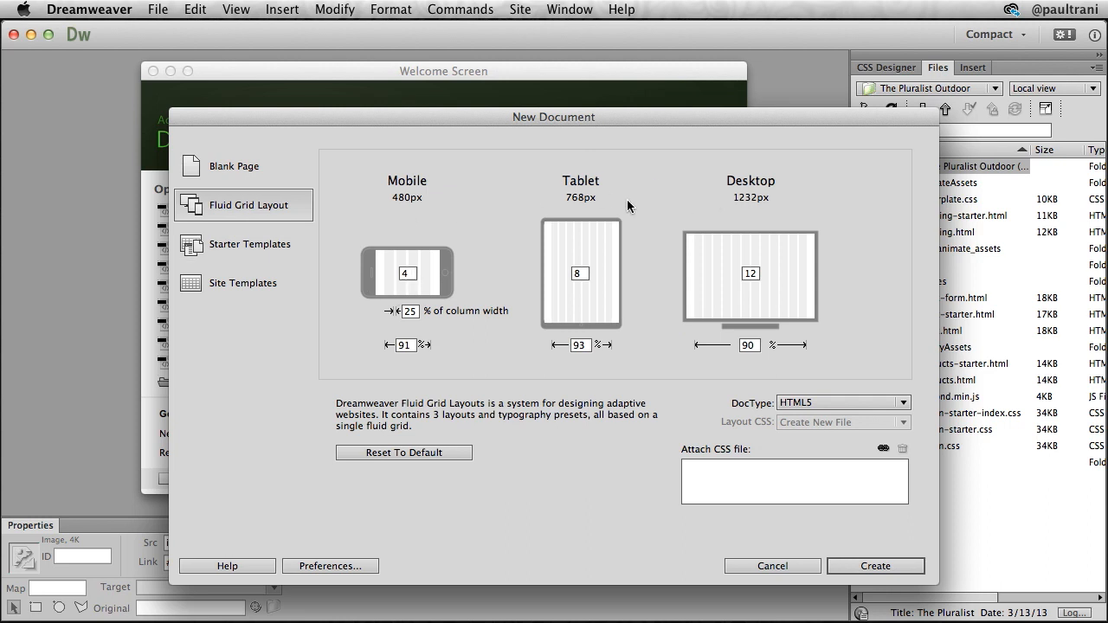
mouse_move(845, 509)
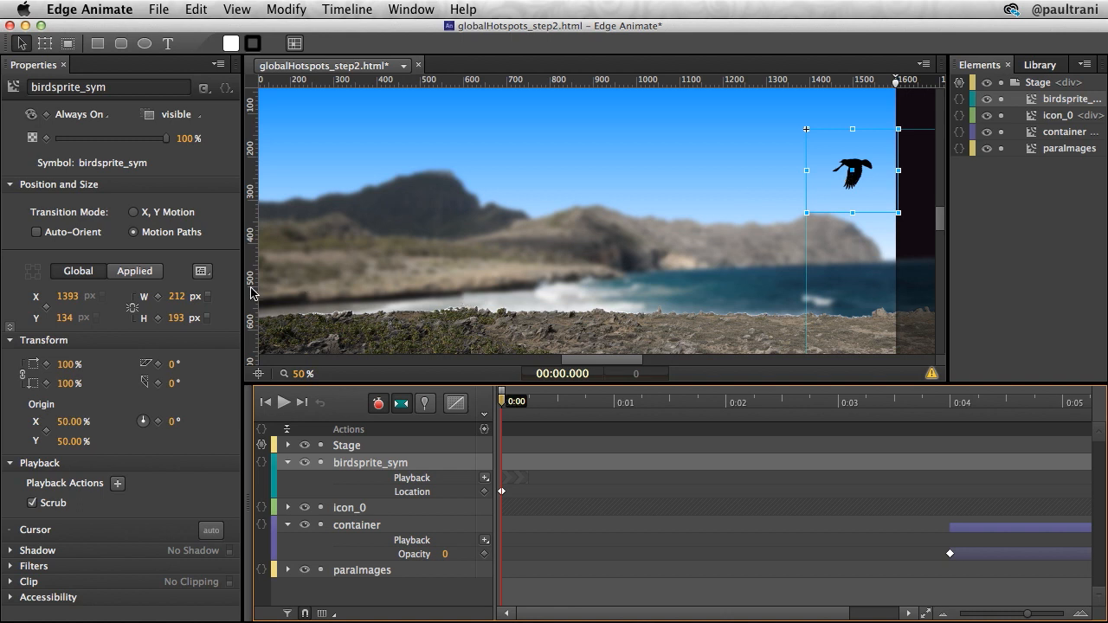
mouse_move(135, 236)
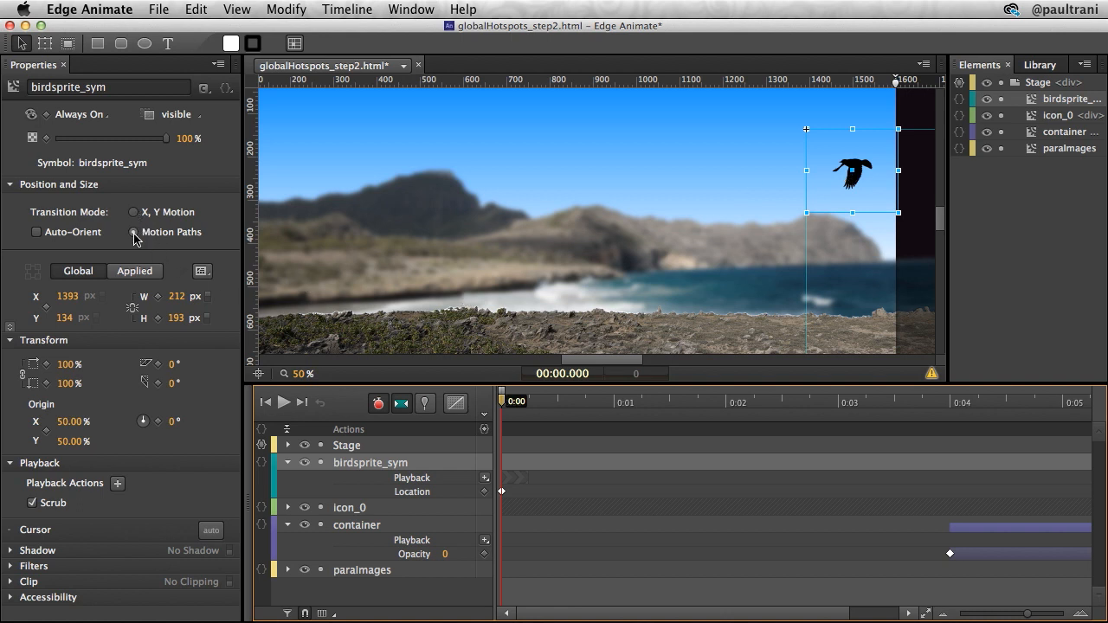
mouse_move(134, 232)
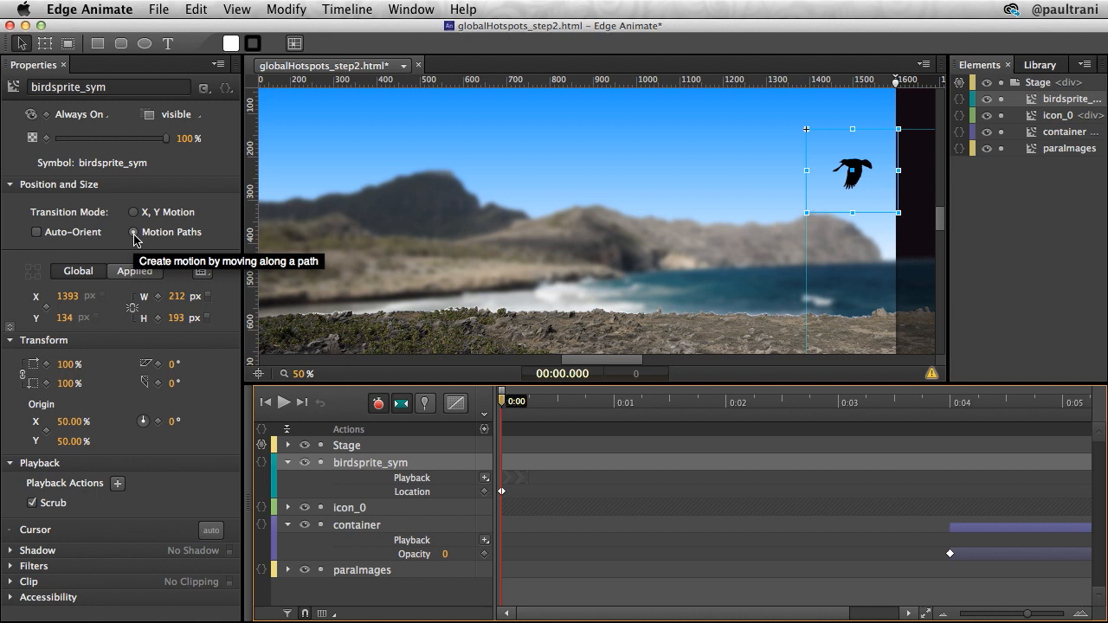
Put the bird sprite on a motion path and drag it toward the upper left.
left_click(133, 232)
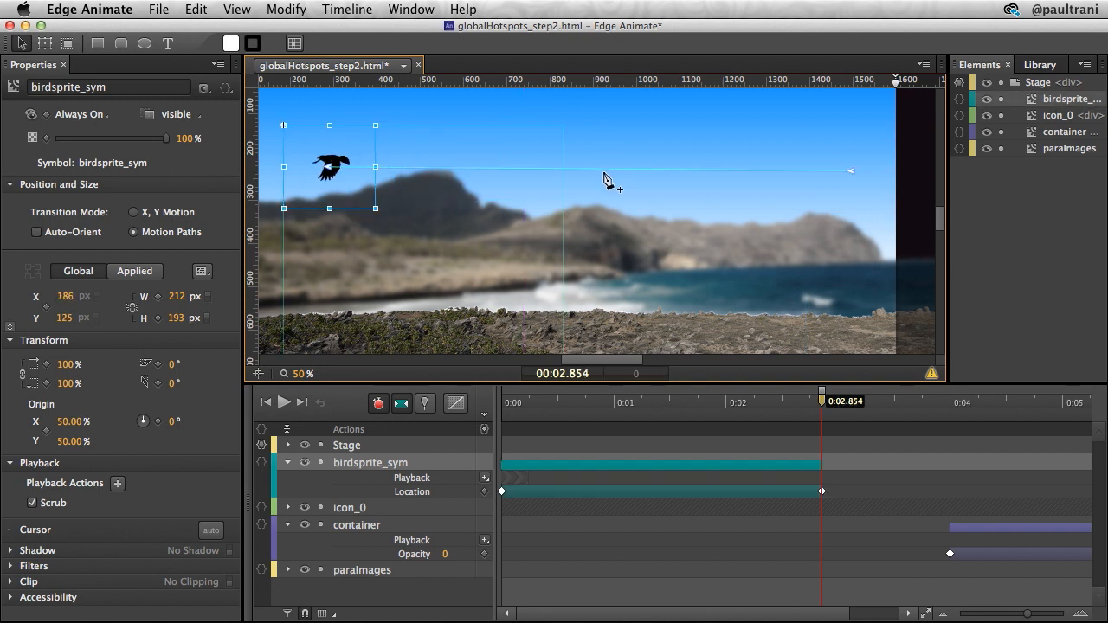
left_click_drag(604, 179, 615, 117)
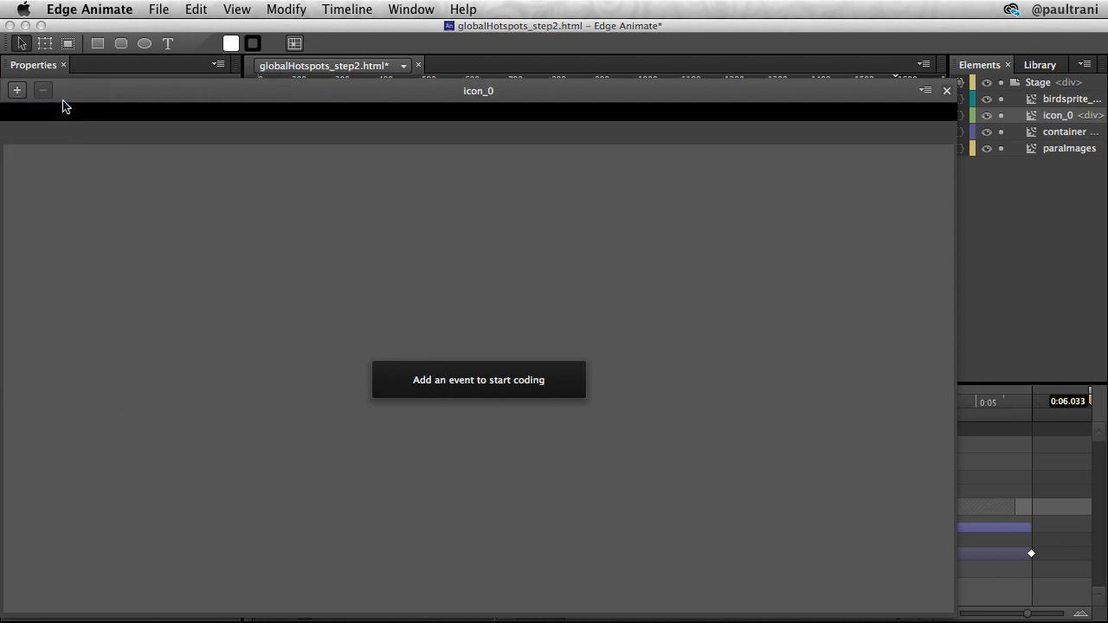
Add an event to icon_0 in its code editor.
left_click(17, 90)
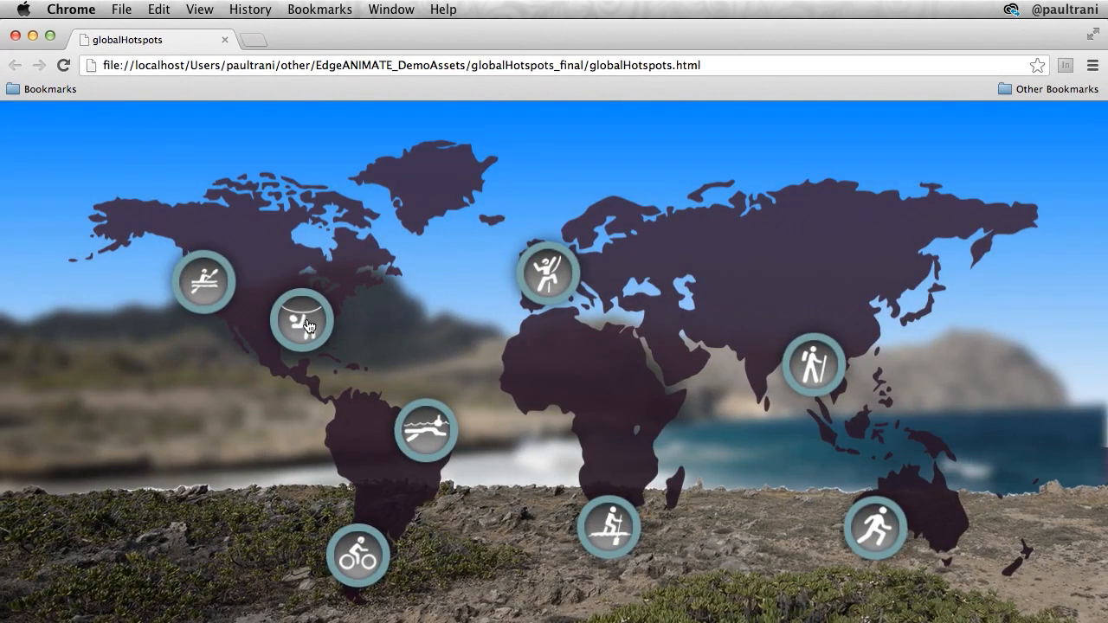
Try the North America hotspot on the globalHotspots page in Chrome.
left_click(301, 322)
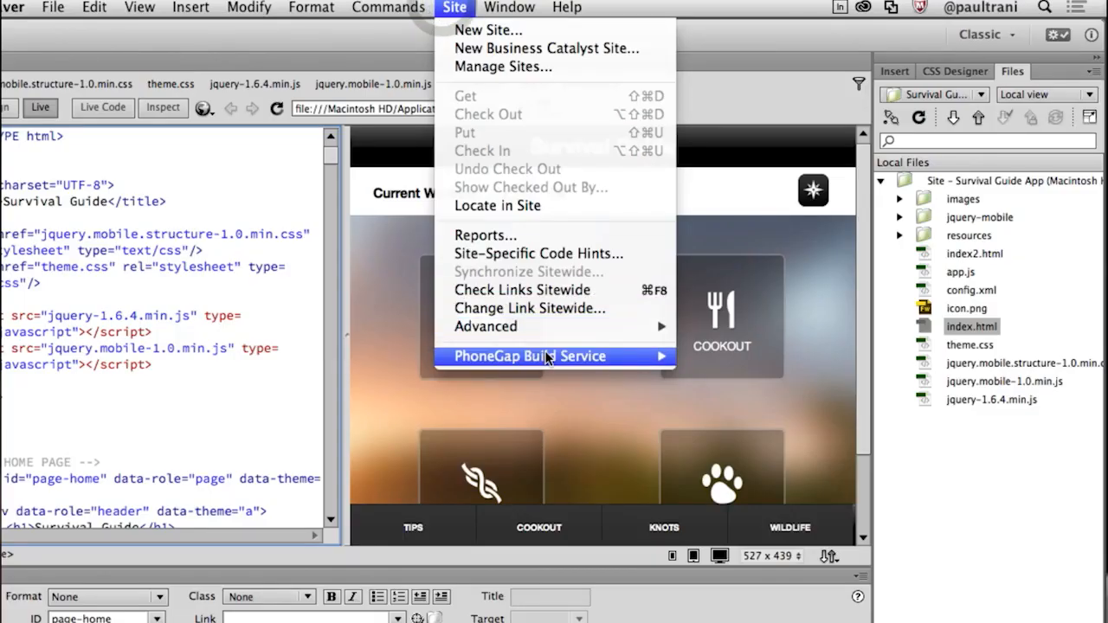
Open the PhoneGap Build Service panel for the Survival Guide app and start the service.
left_click(530, 356)
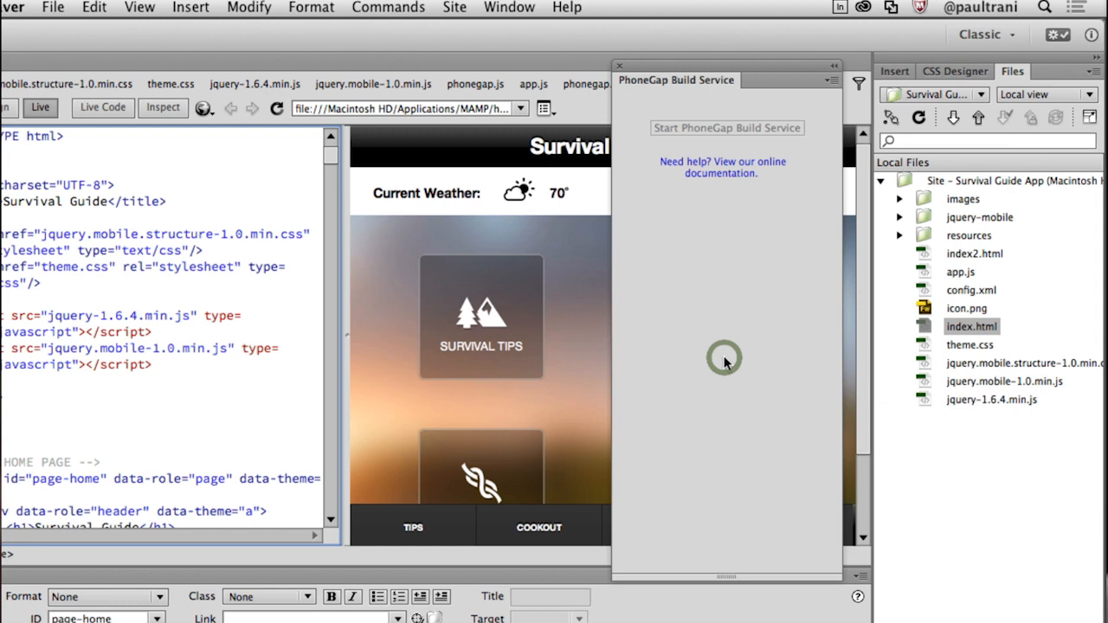
left_click(726, 127)
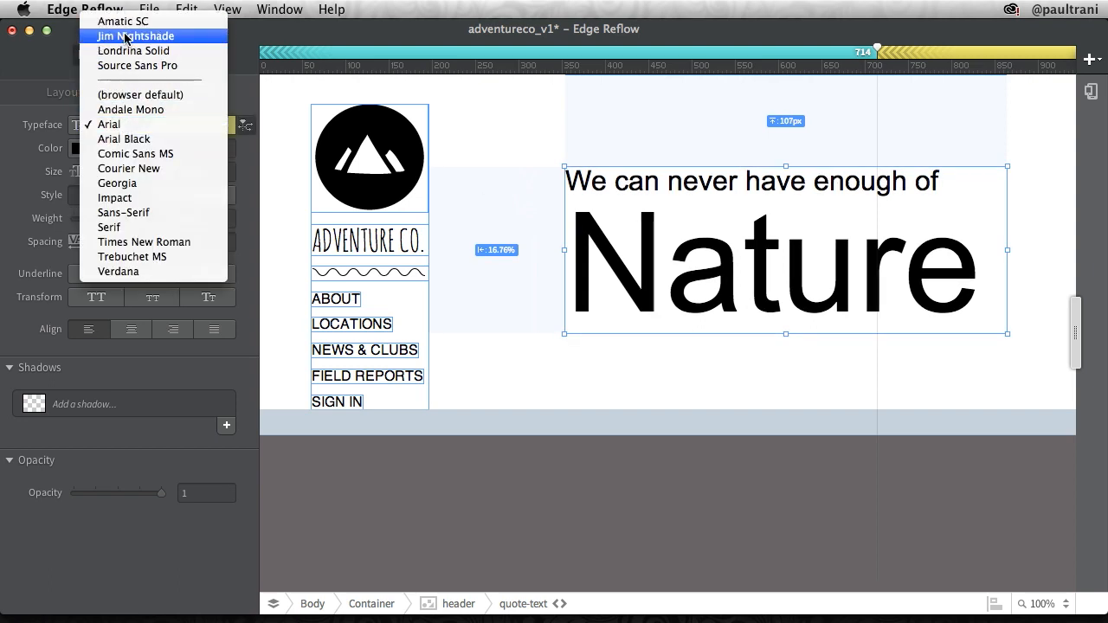
Set the quote in Amatic SC, shift it right, add a centered shadow, and resize the breakpoint.
left_click(123, 21)
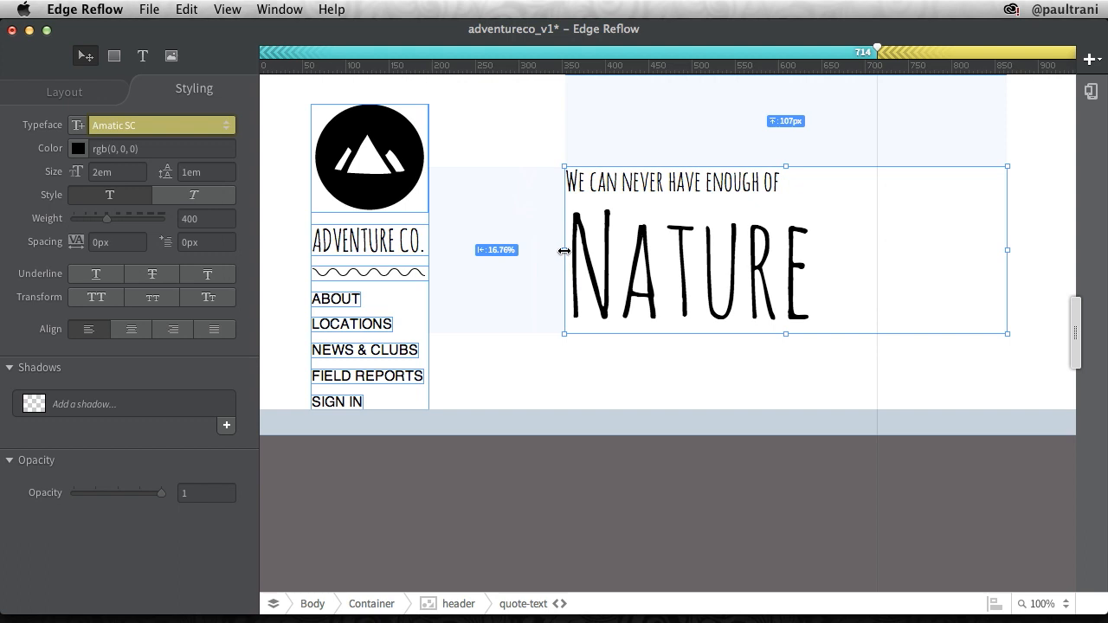
left_click_drag(563, 251, 736, 250)
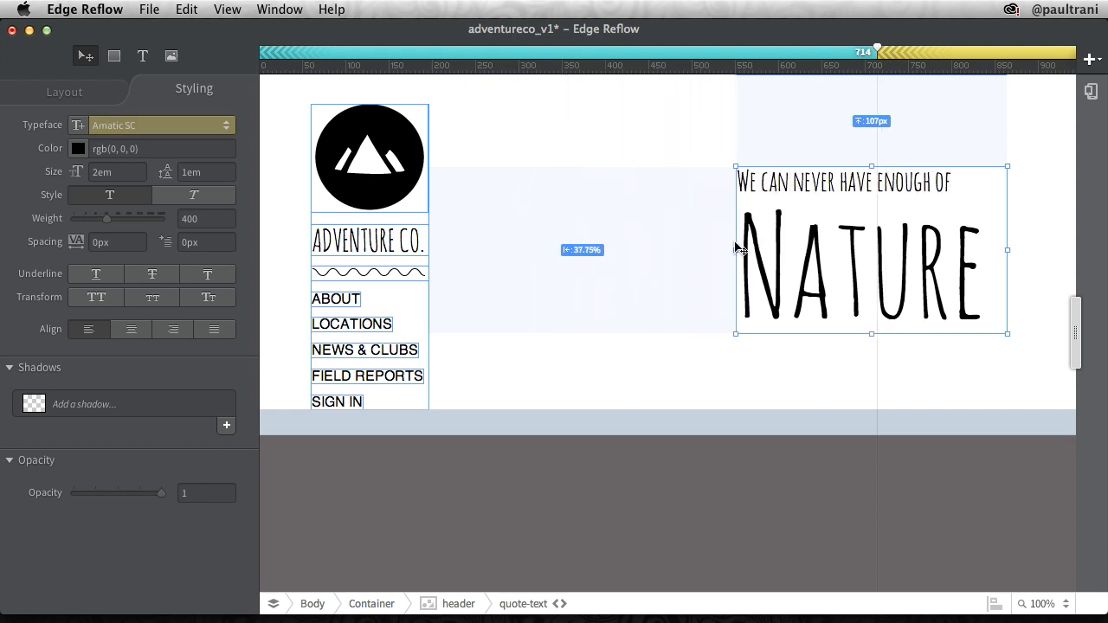
left_click(560, 604)
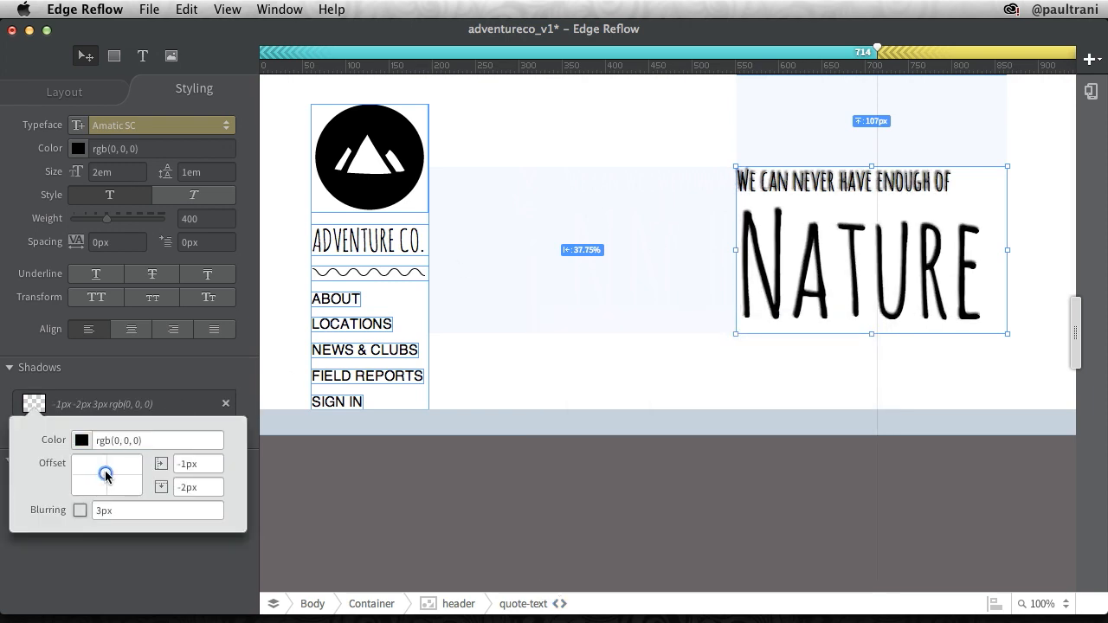
left_click_drag(105, 474, 106, 475)
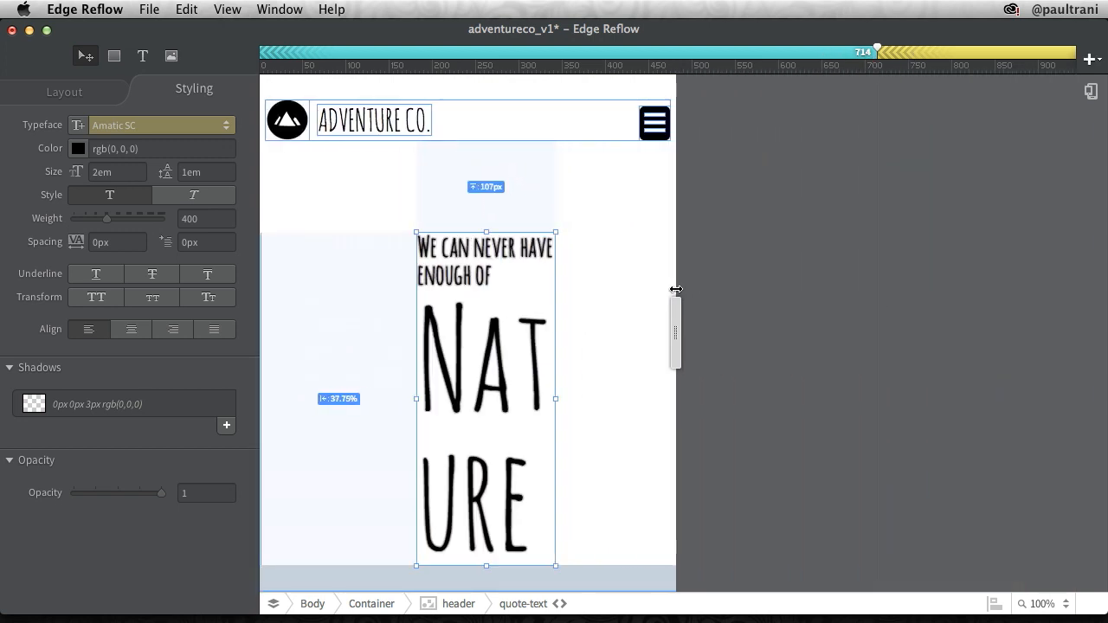
left_click(1092, 58)
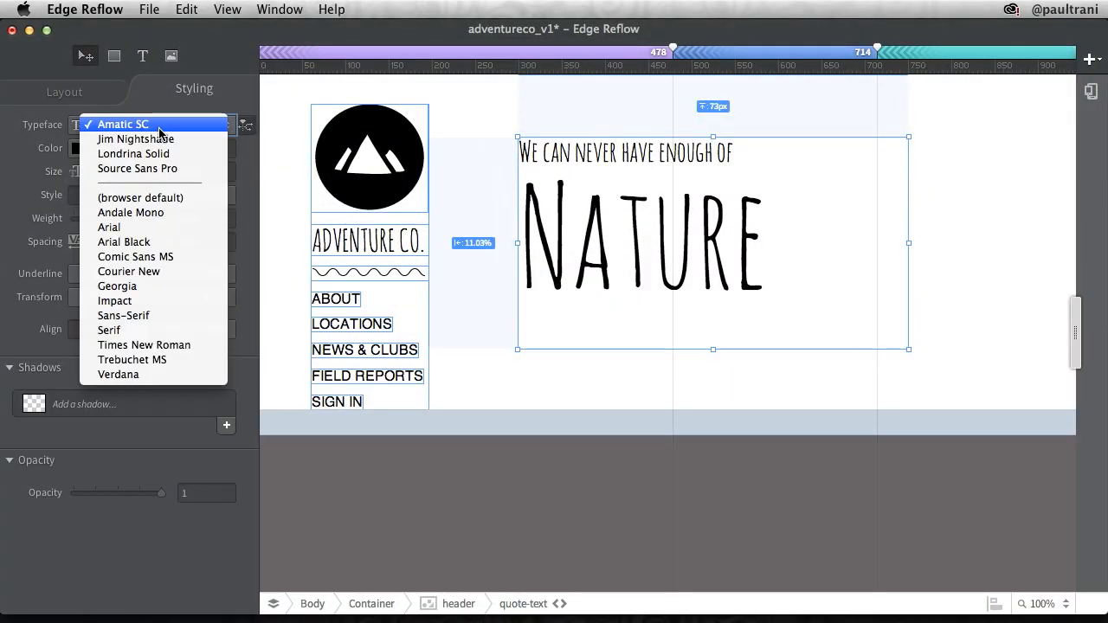
mouse_move(58, 130)
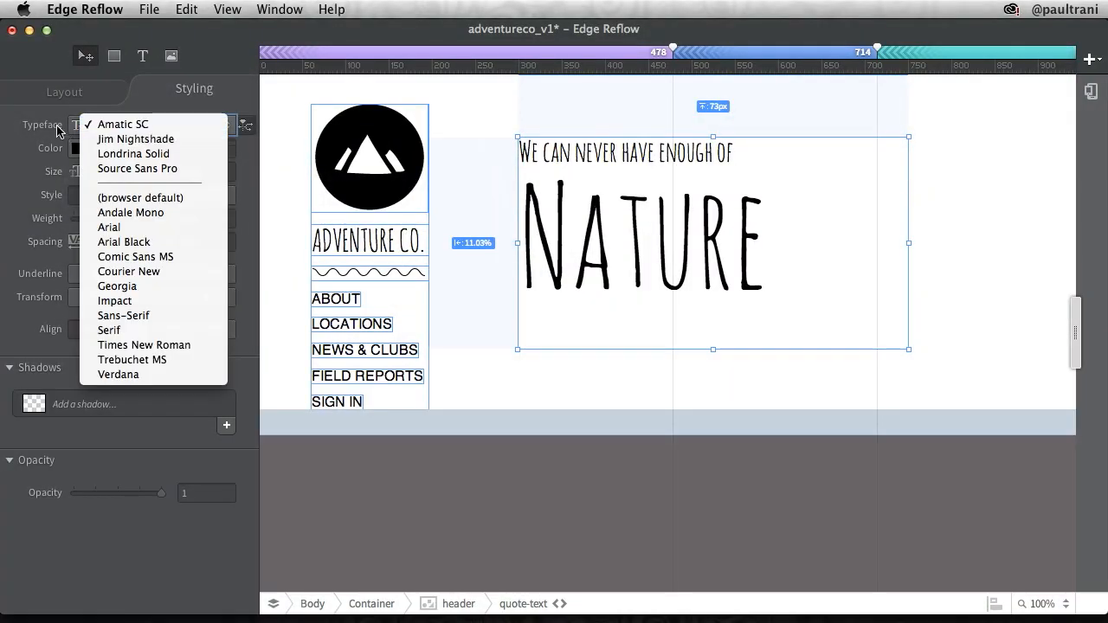
left_click(122, 124)
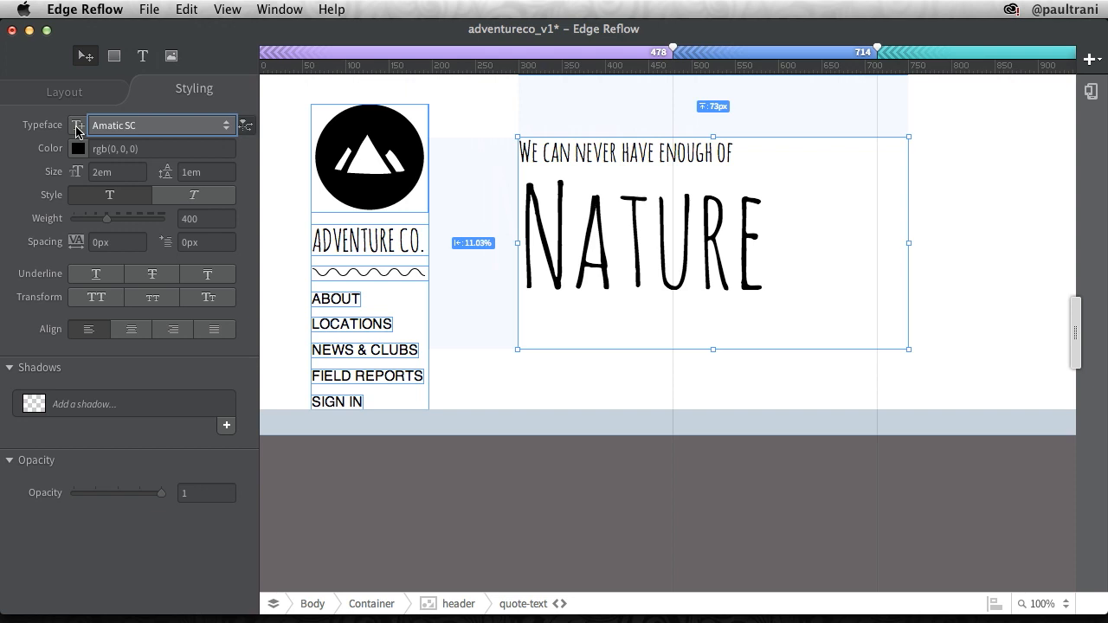
left_click(78, 126)
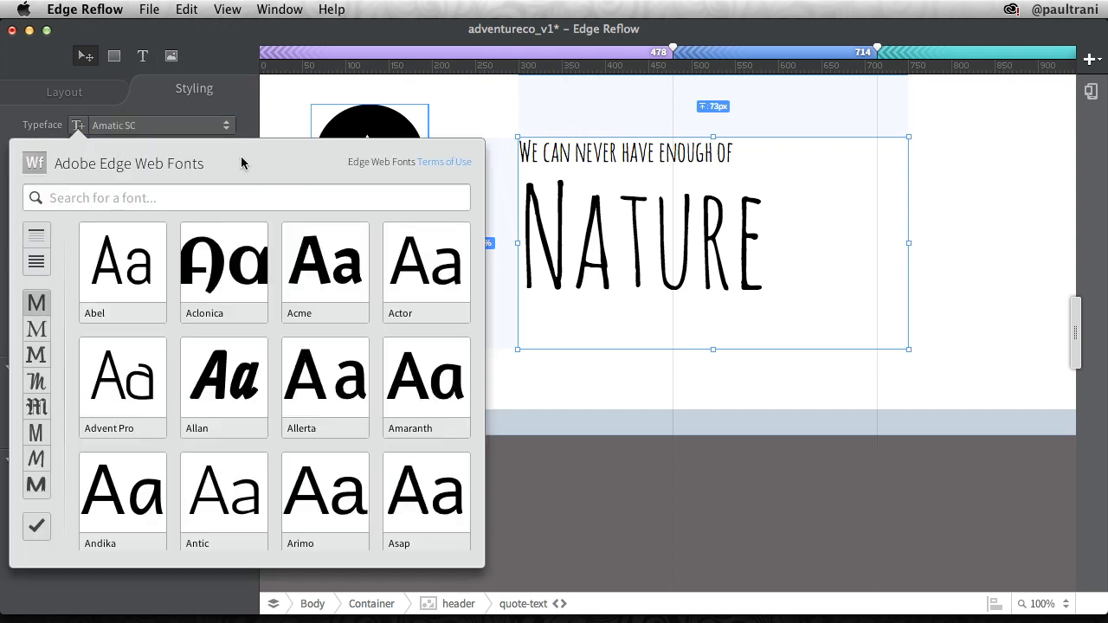
left_click(36, 382)
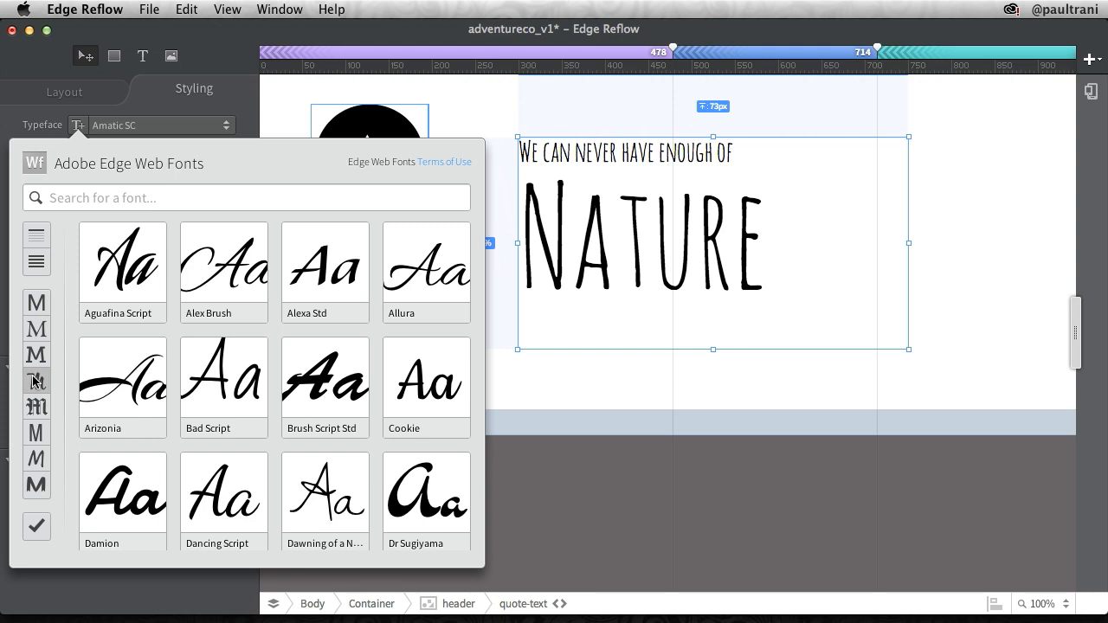
mouse_move(235, 389)
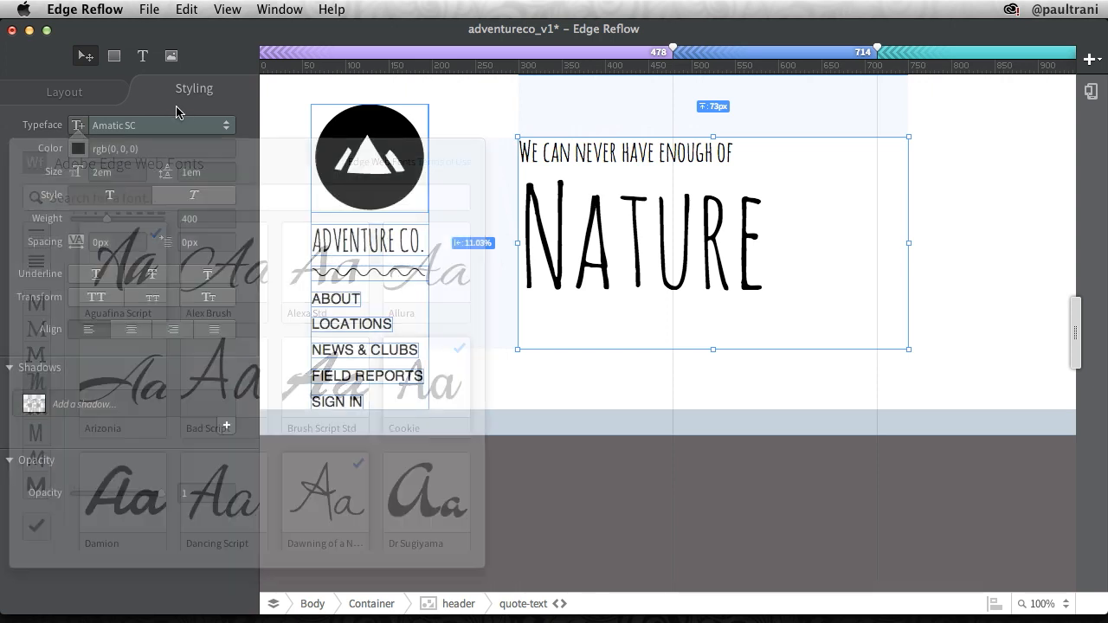
left_click(160, 125)
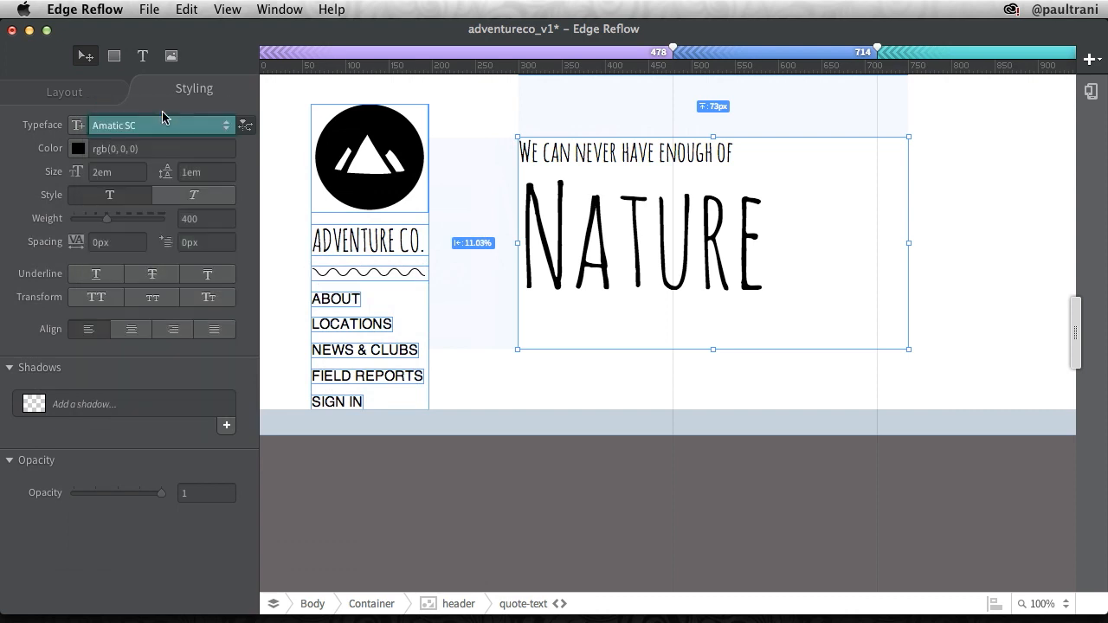
left_click(160, 125)
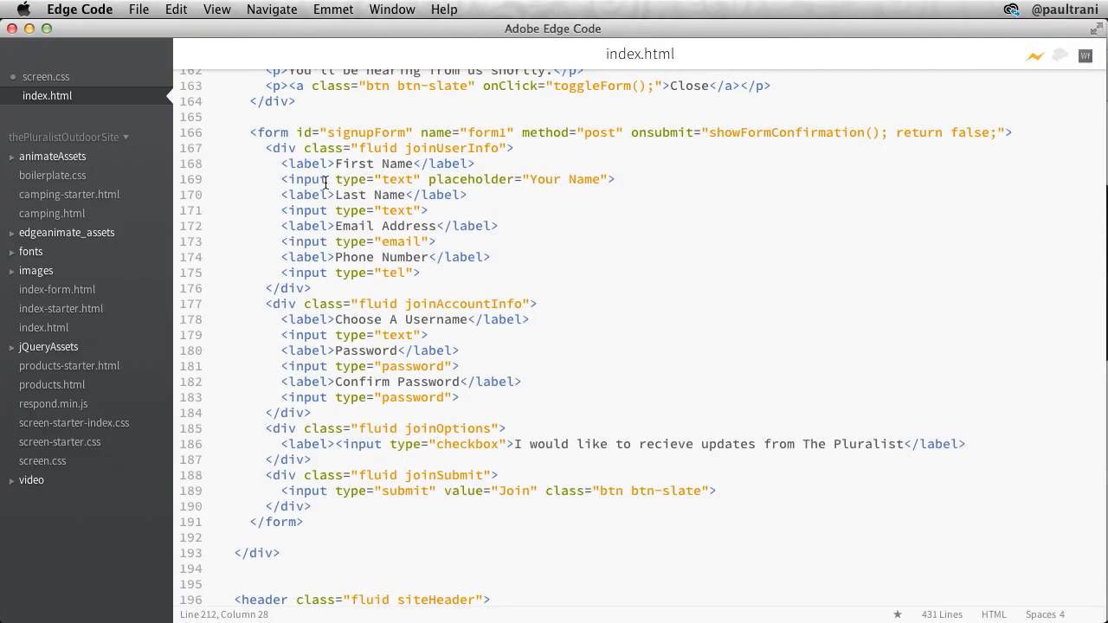
Quick Edit the Products link's siteNavLinkProducts rule to float left.
scroll("down", 3)
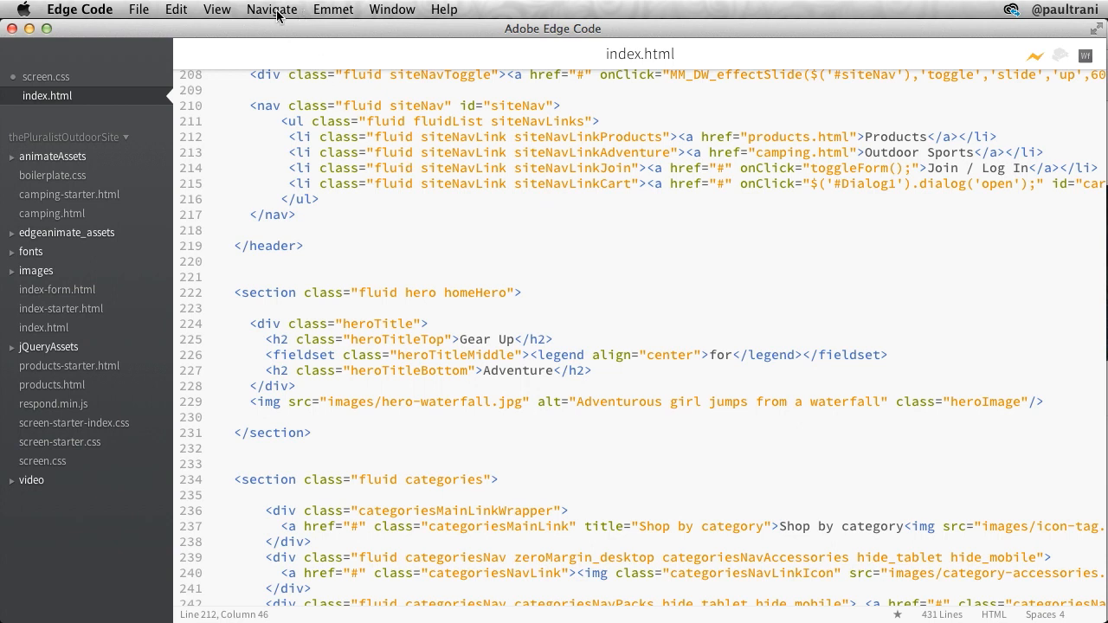
left_click(271, 10)
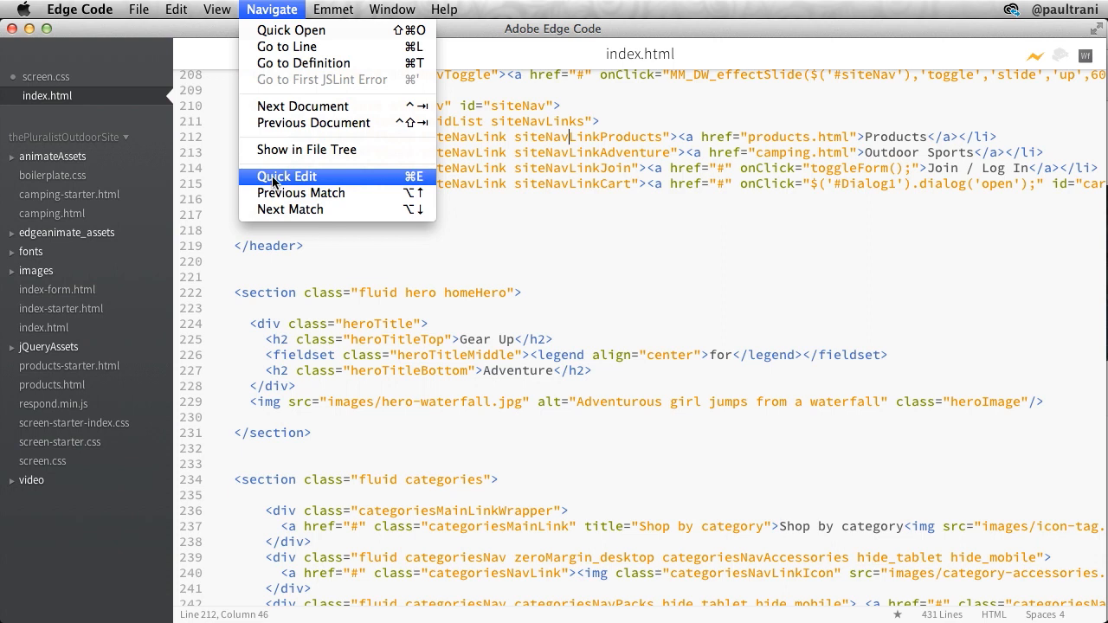
left_click(286, 176)
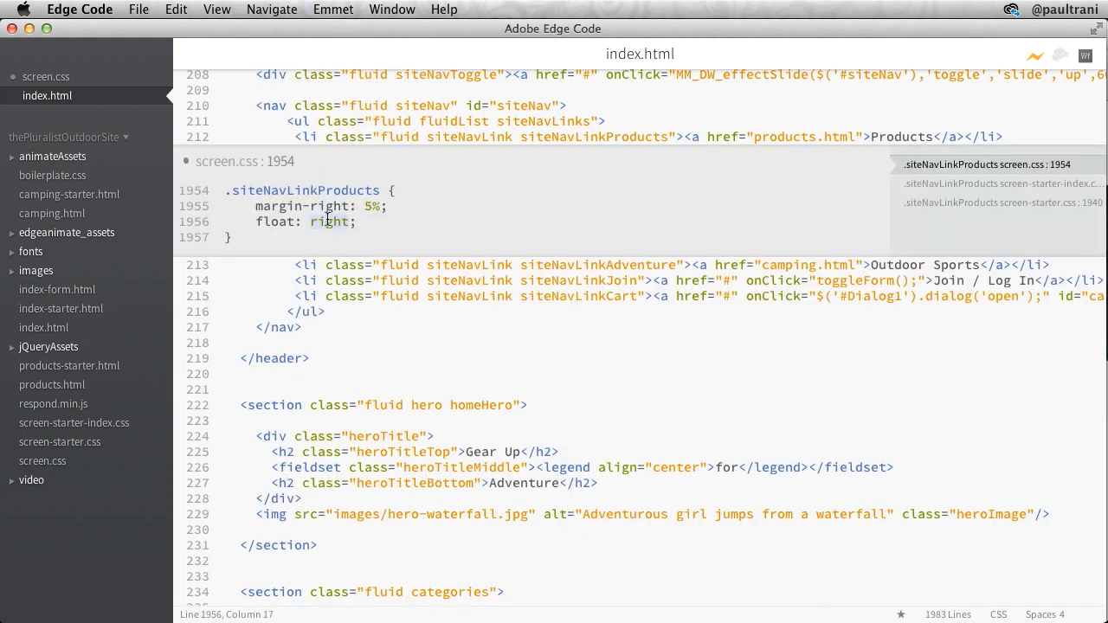
type("left")
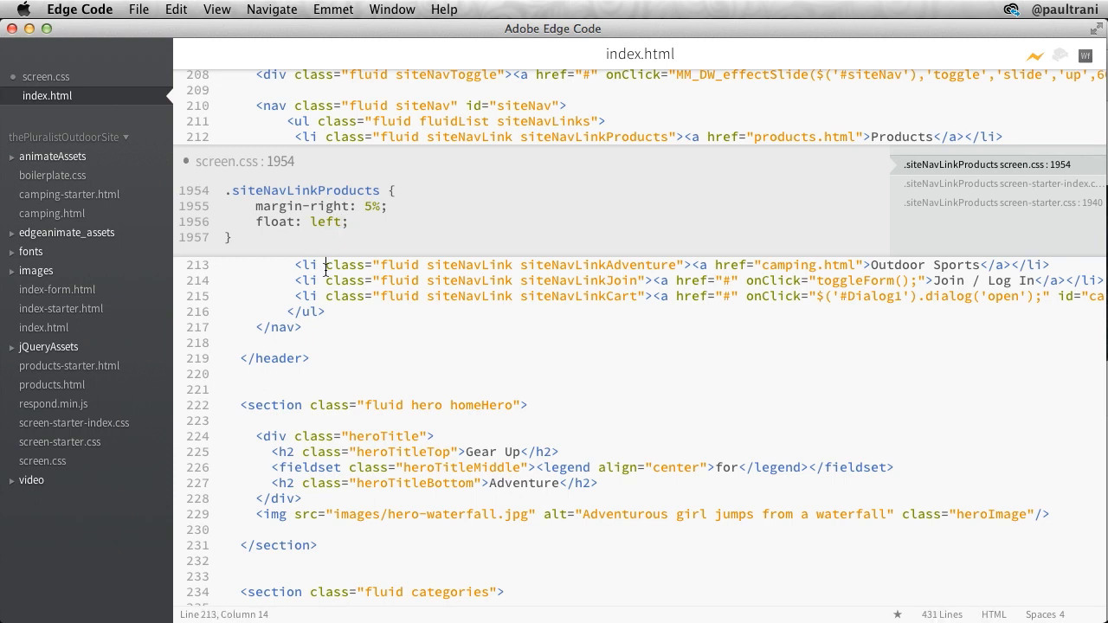
left_click(46, 77)
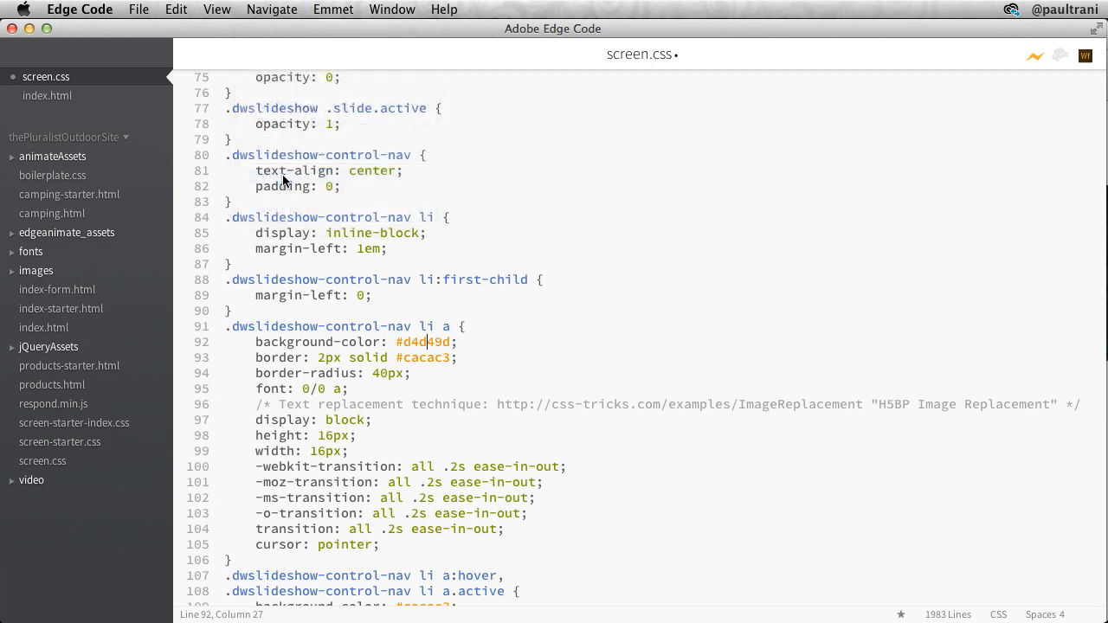
Change the slideshow nav link background colour to #e2e29c with the inline colour picker.
left_click(422, 341)
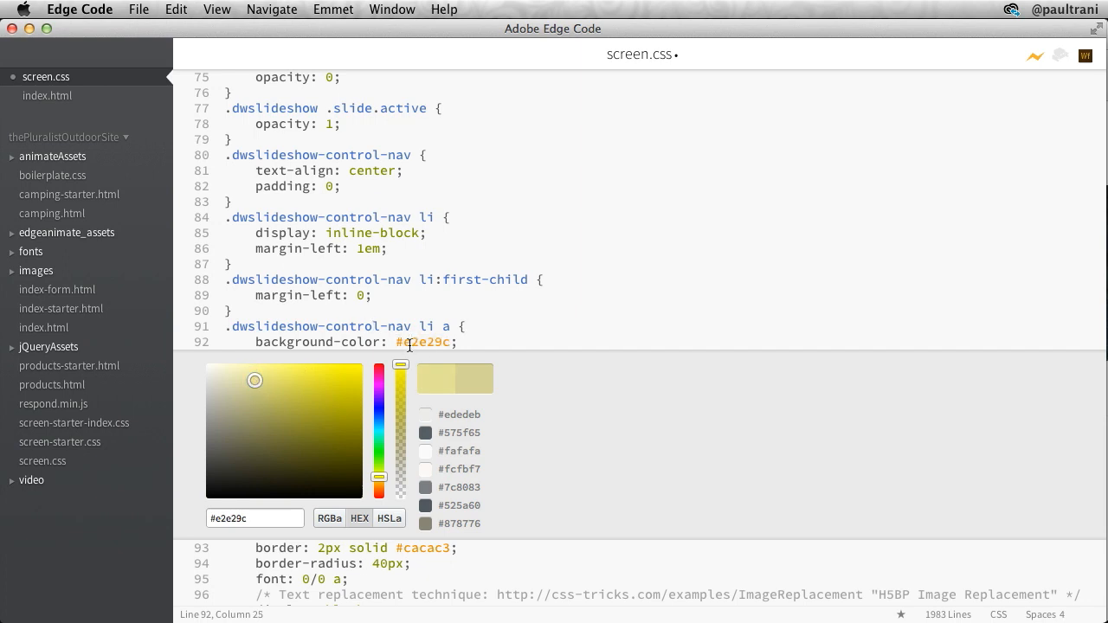
left_click(904, 162)
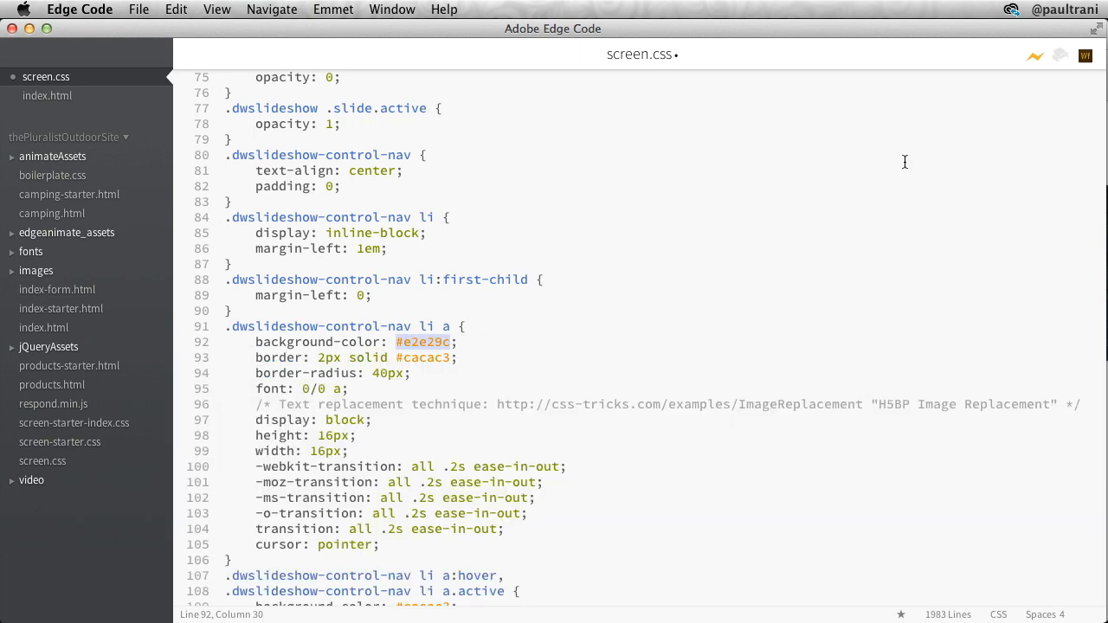
left_click(458, 357)
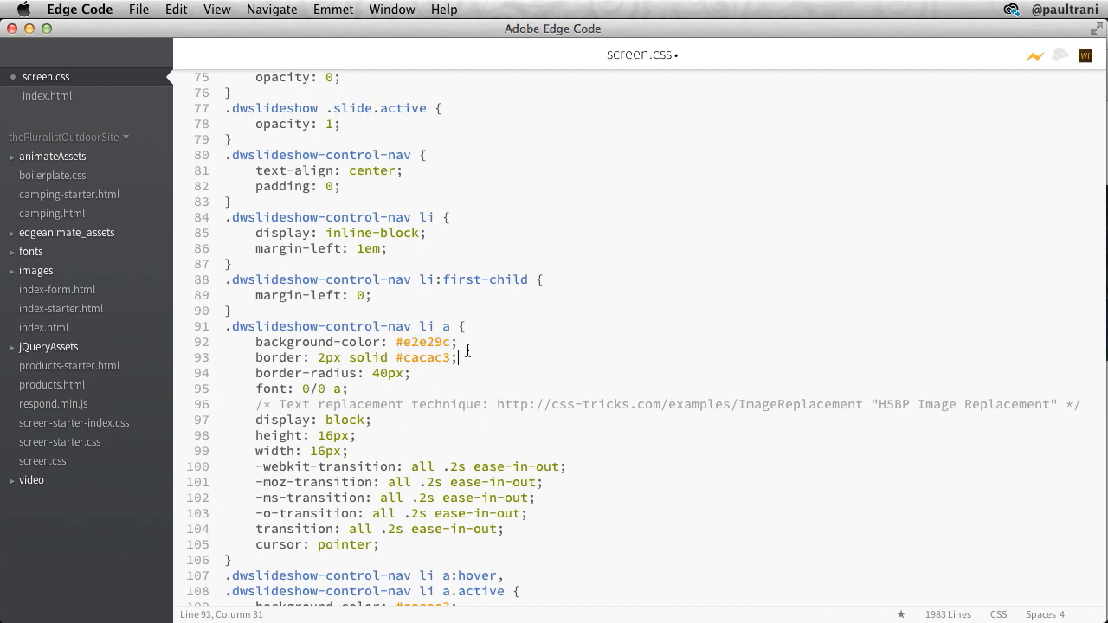
left_click(1085, 57)
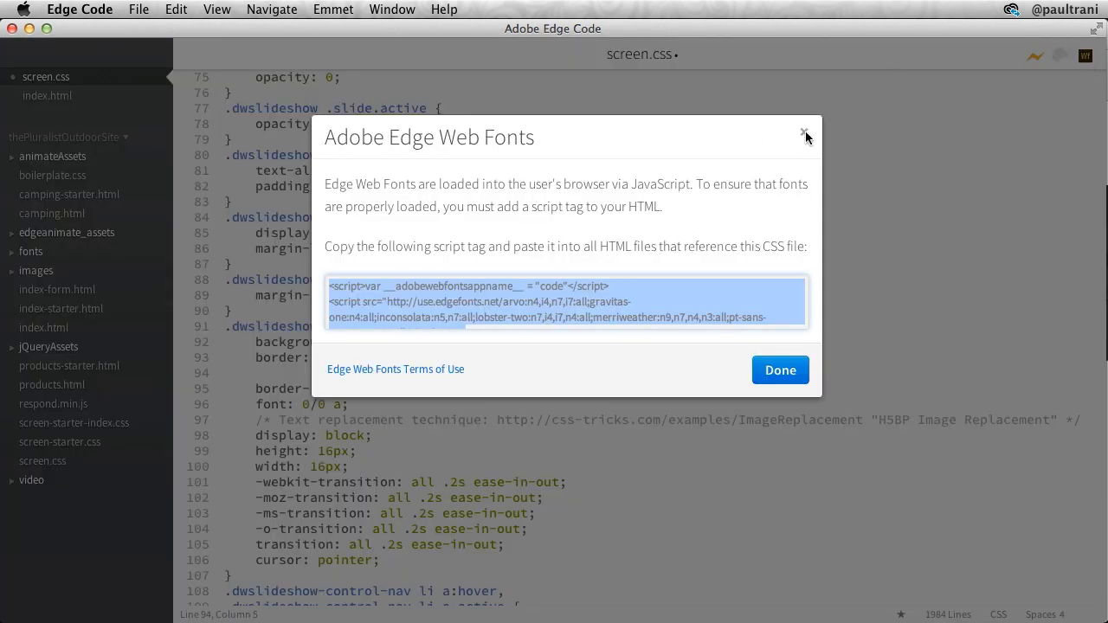
Dismiss the Edge Web Fonts script tag notice after copying the tag.
left_click(804, 134)
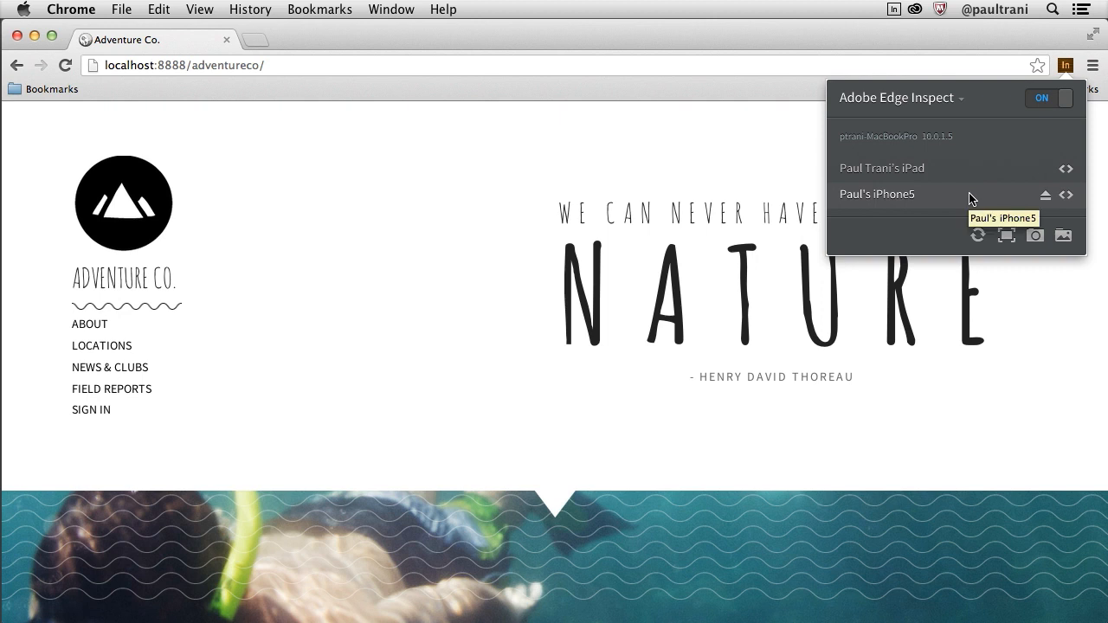
mouse_move(939, 243)
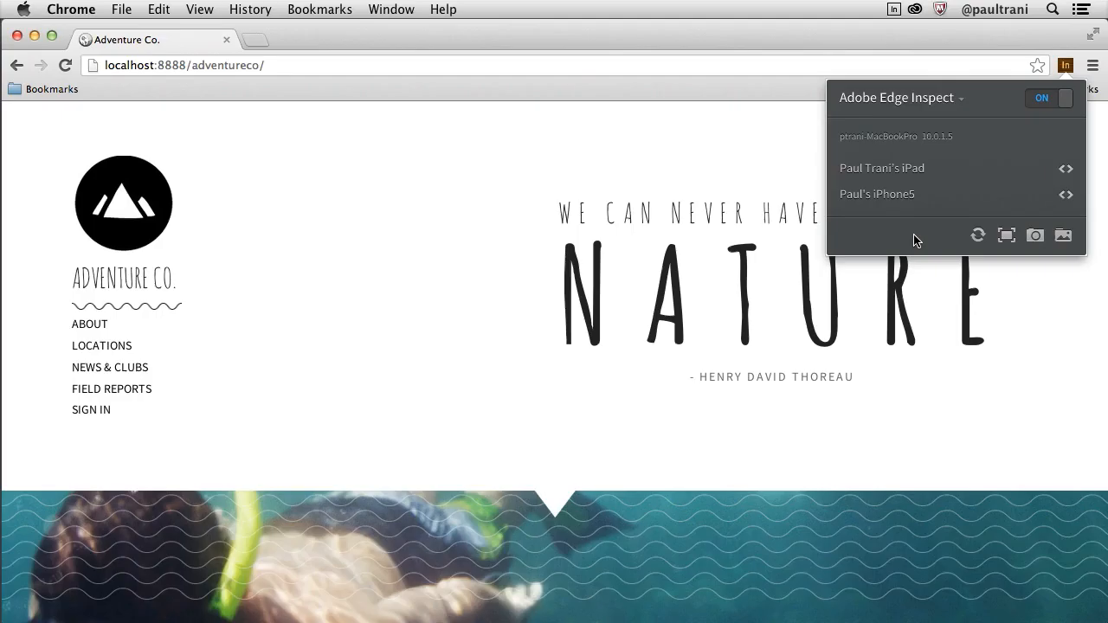
Capture Edge Inspect screenshots from the iPhone5 and iPad and review the iPad shot in Finder.
left_click(1034, 235)
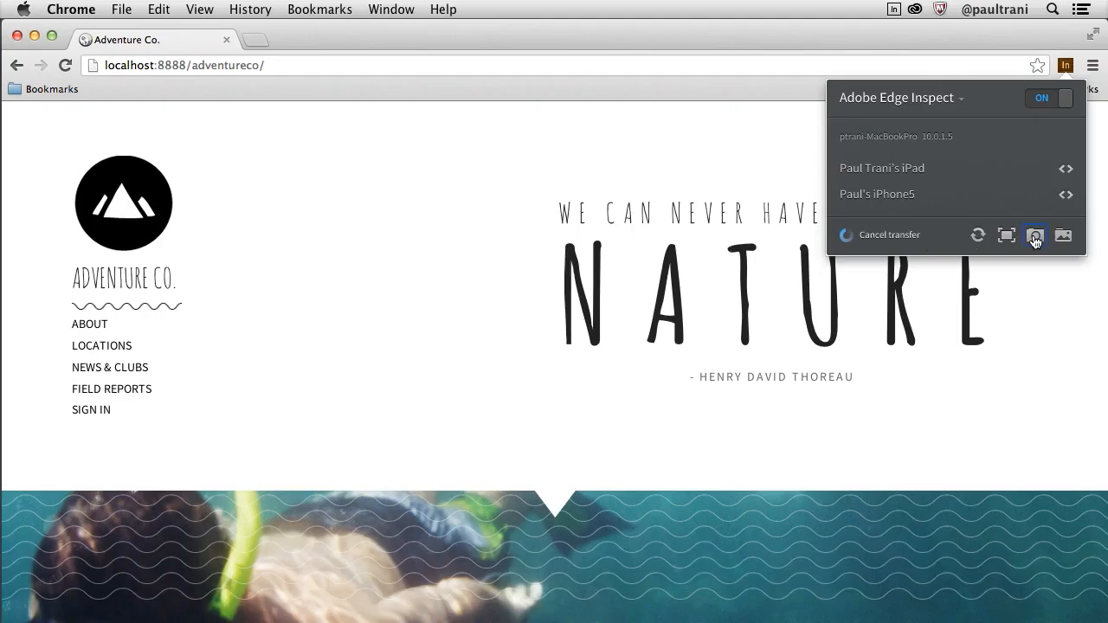
left_click(1035, 235)
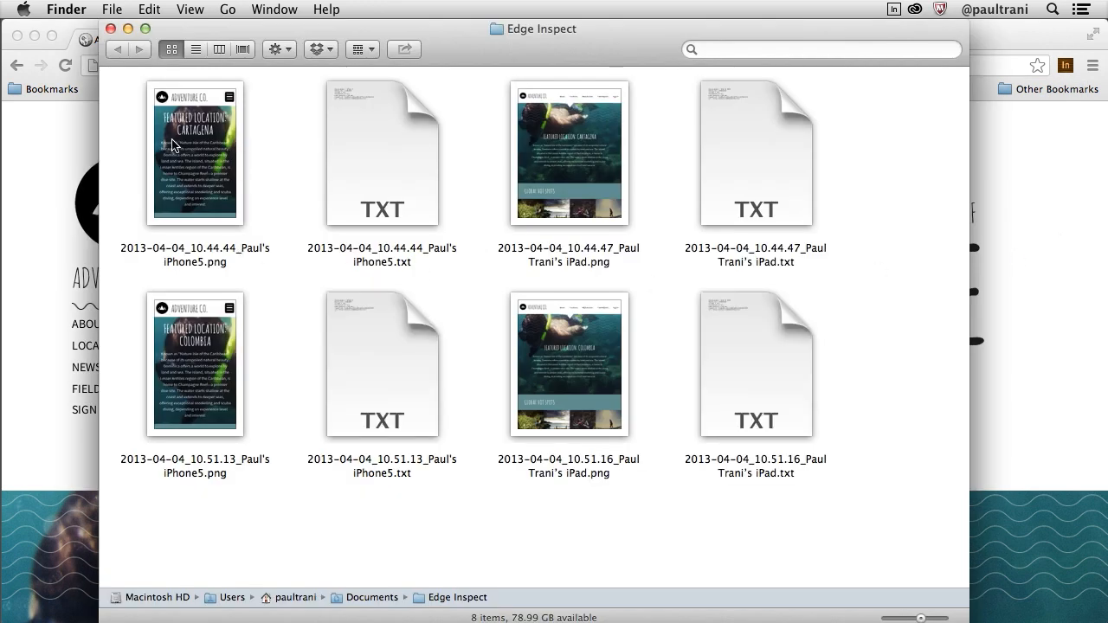
left_click(569, 153)
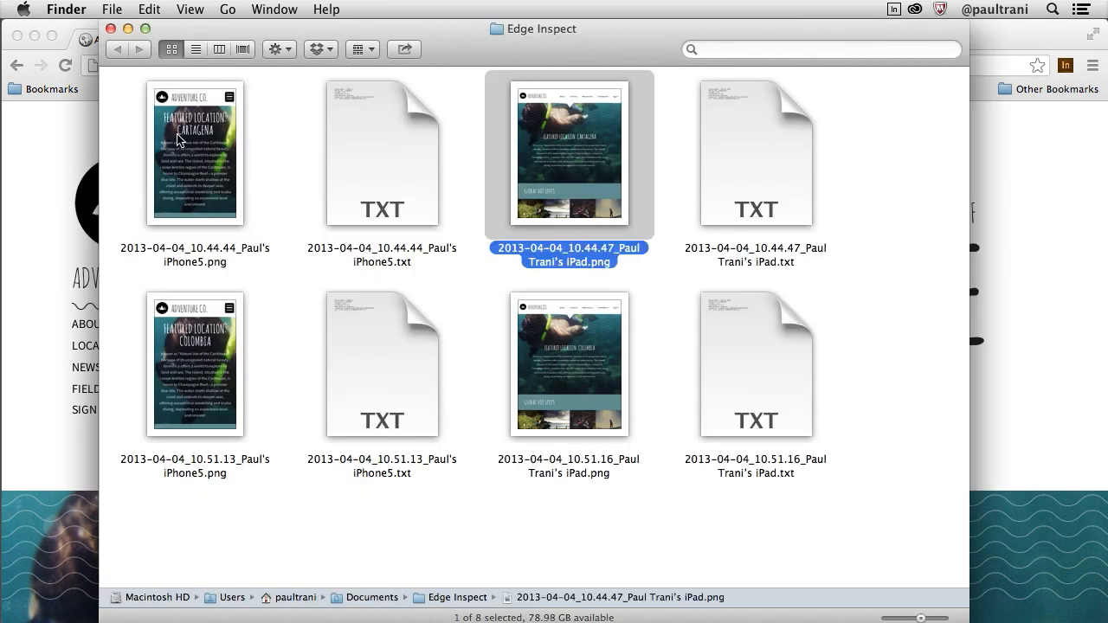
left_click(193, 154)
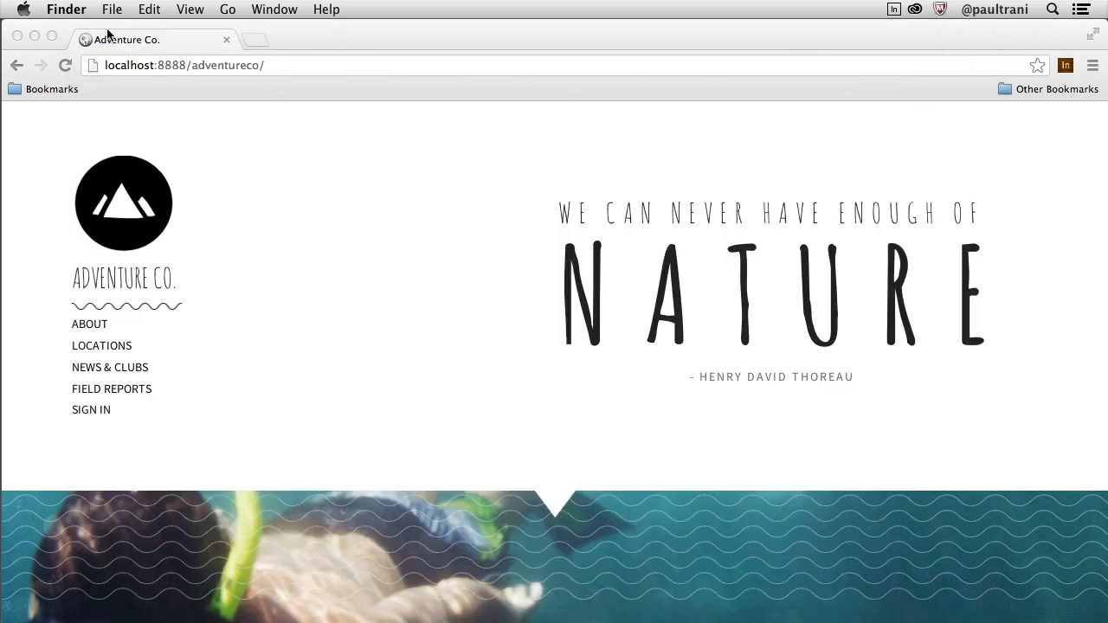
Start weinre remote inspection of the iPhone5 and expand the page's head element.
left_click(1065, 65)
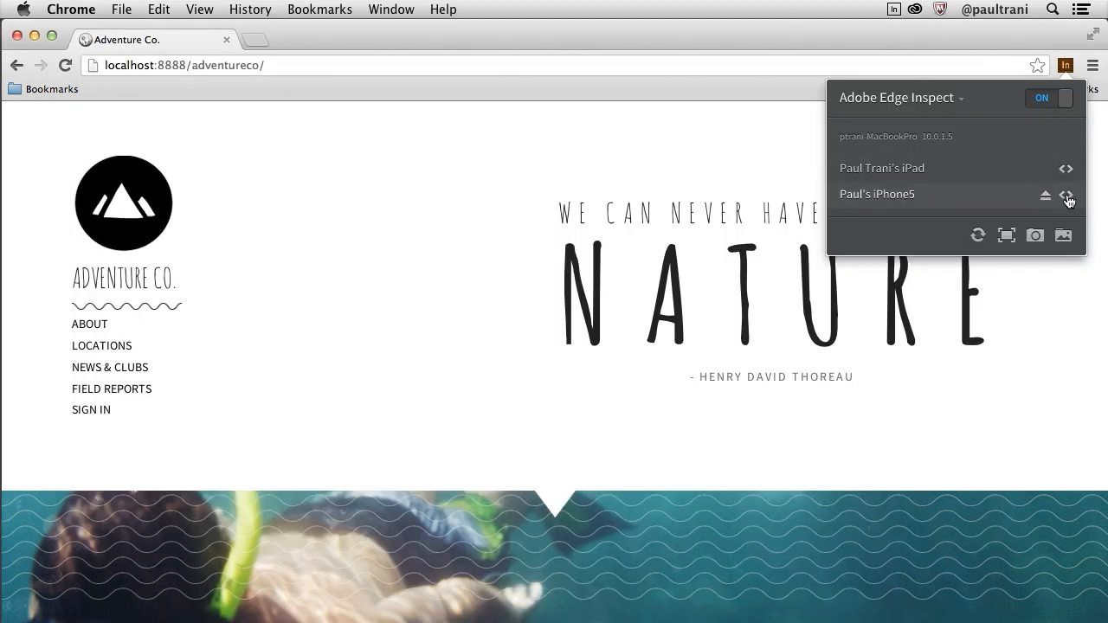
left_click(1067, 198)
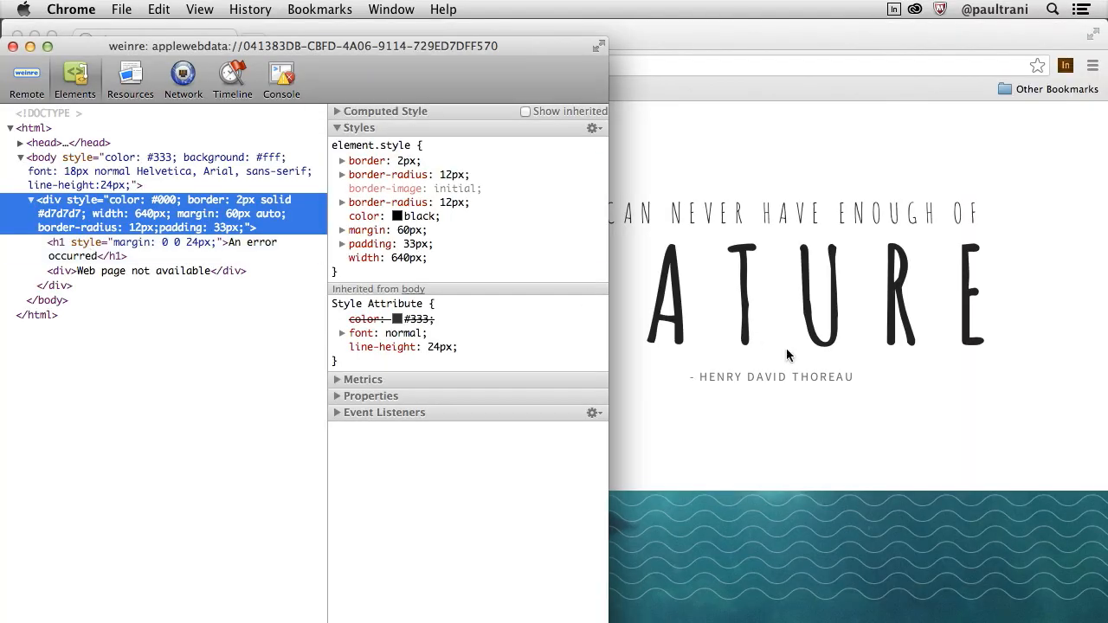
left_click(43, 170)
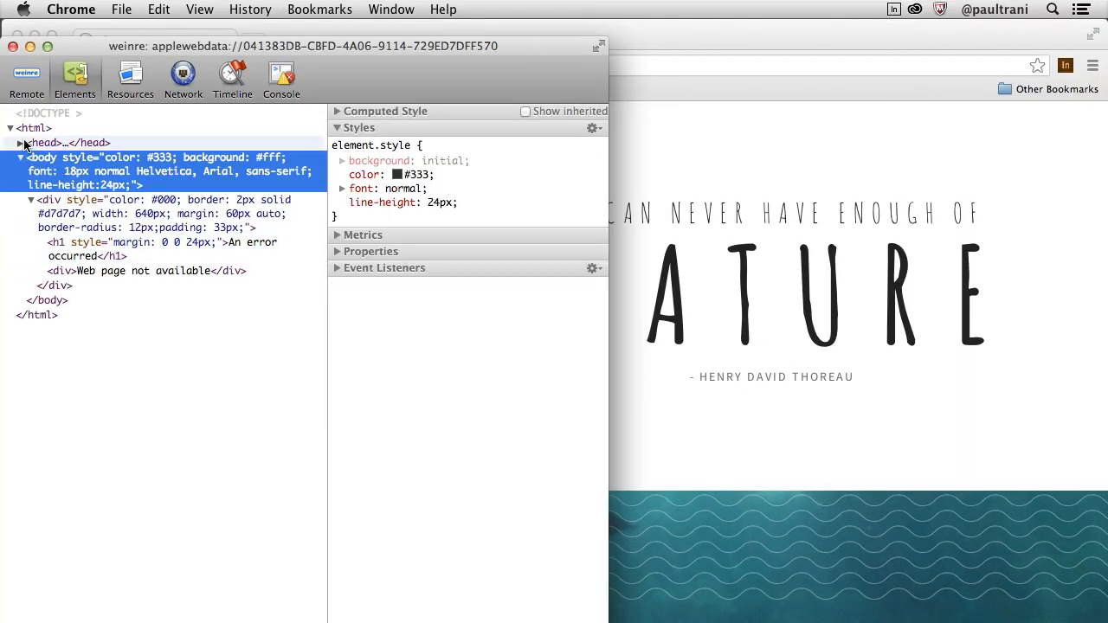
left_click(19, 143)
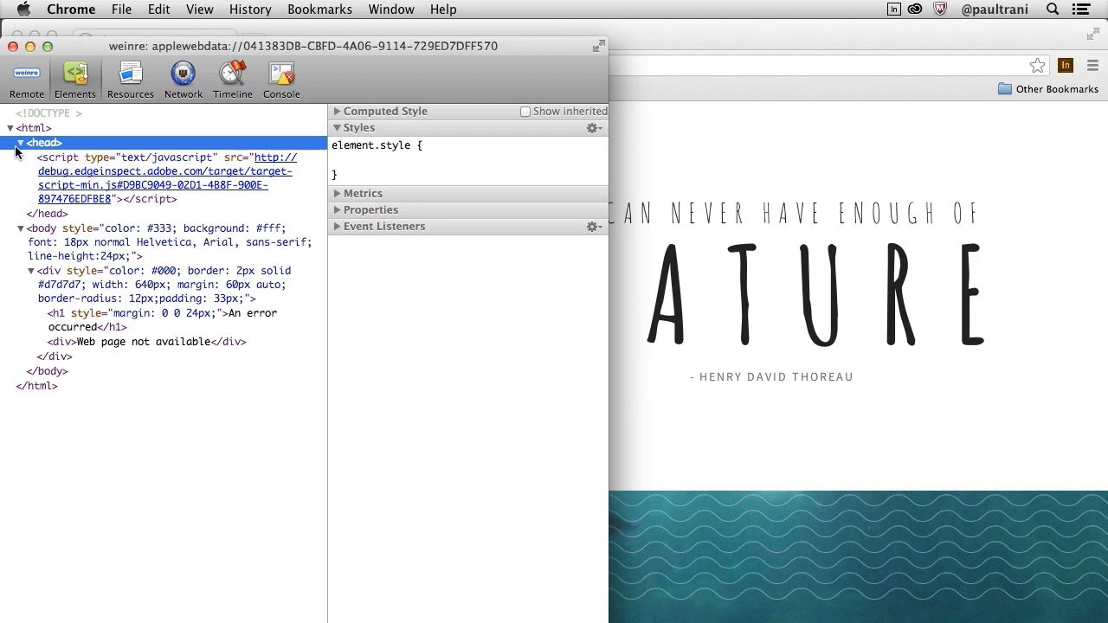